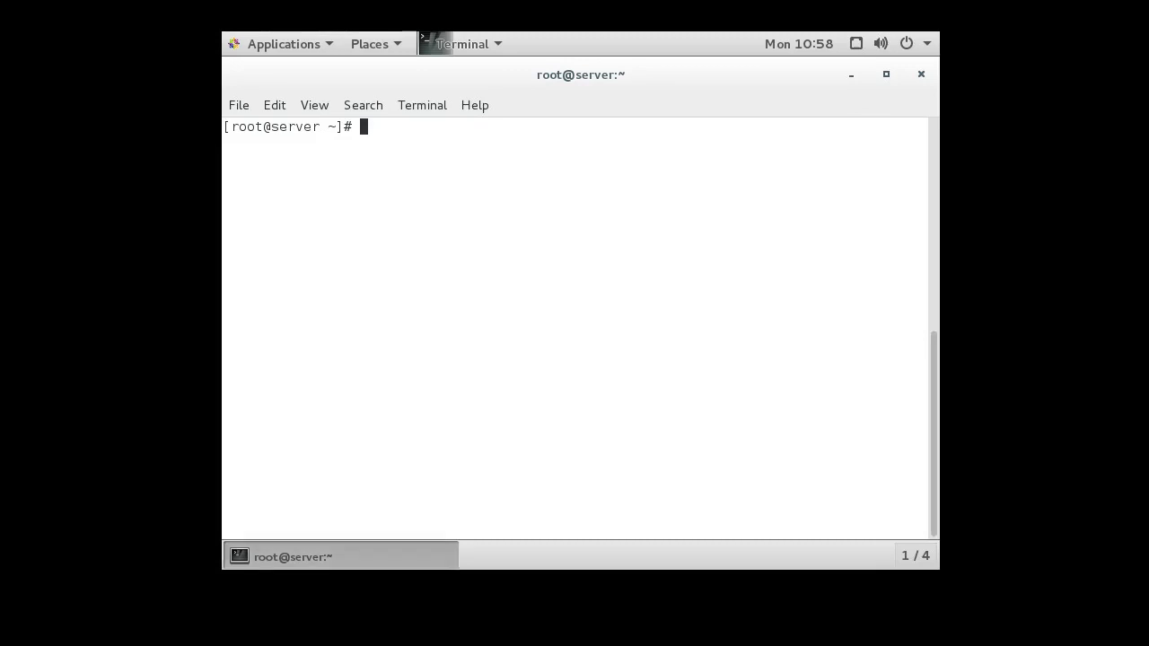
- Move to /etc/httpd/conf.d, list its files, and open userdir.conf in nano
text(cd /etc/)
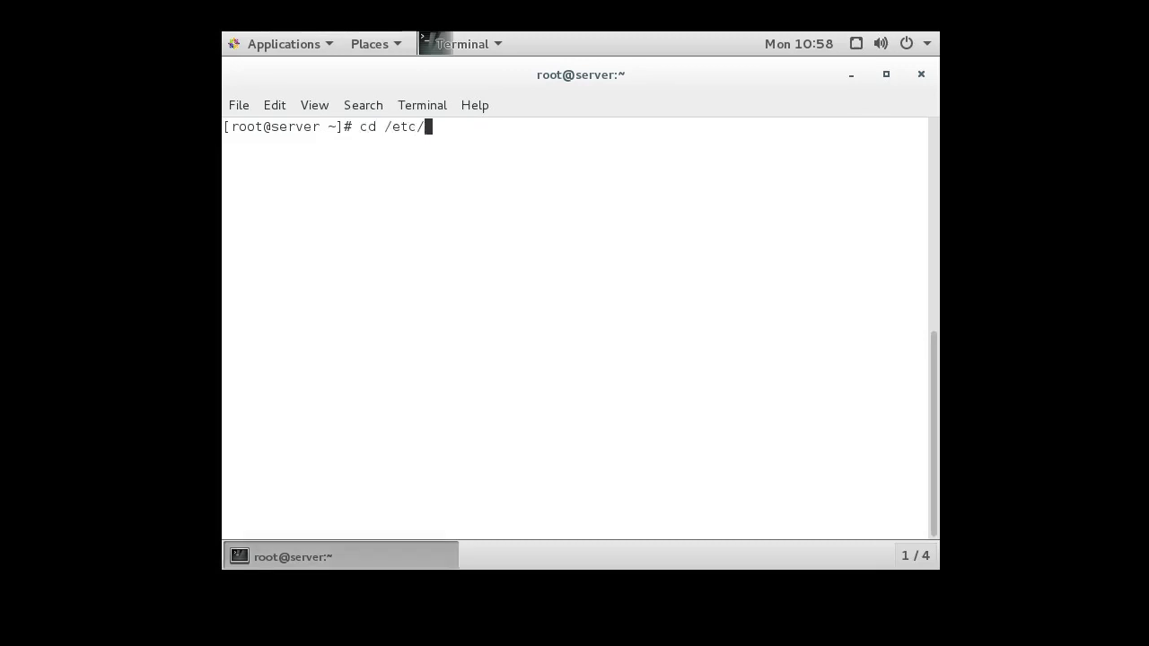
text(httpd/)
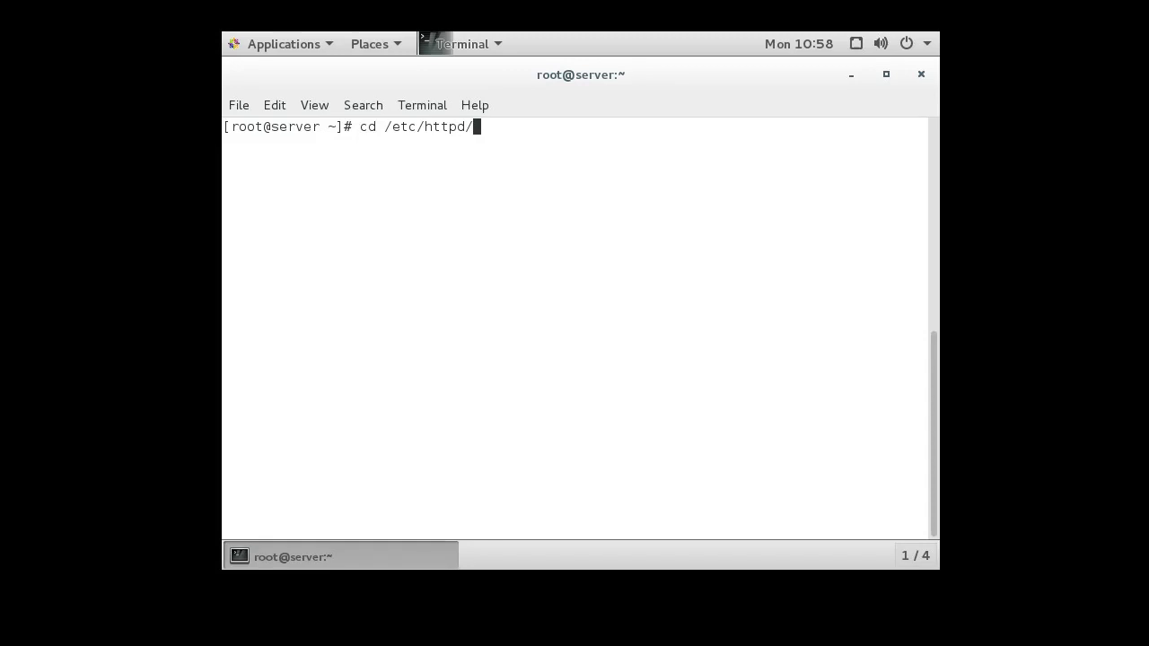
text(conf.d/)
text(ls -al)
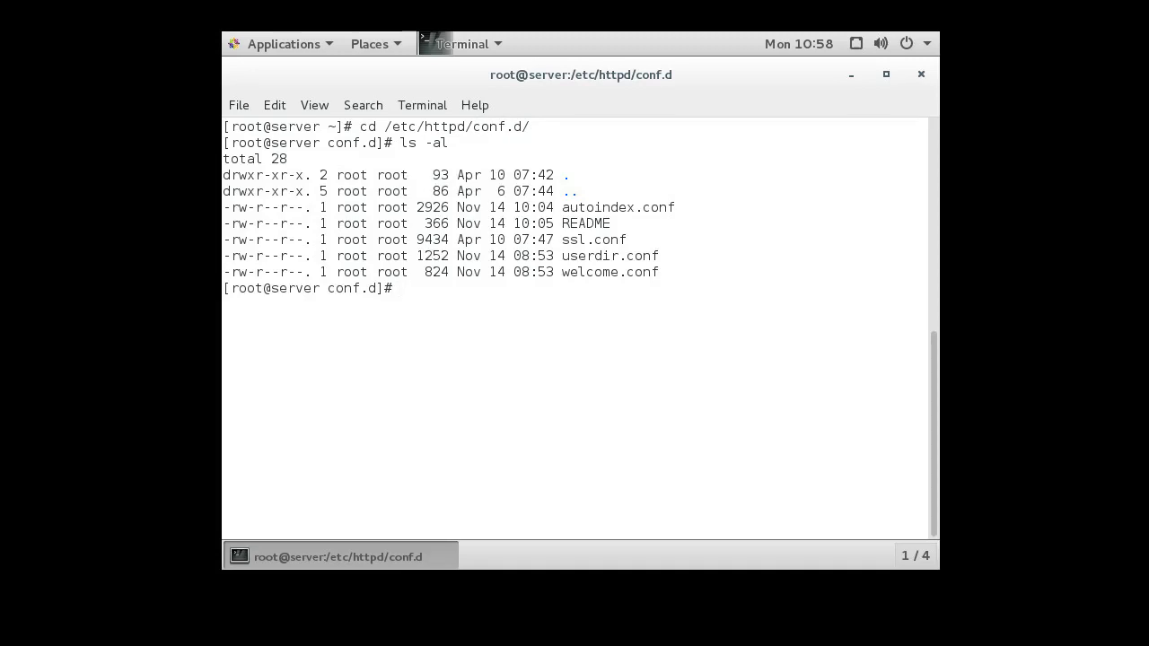
text(nano)
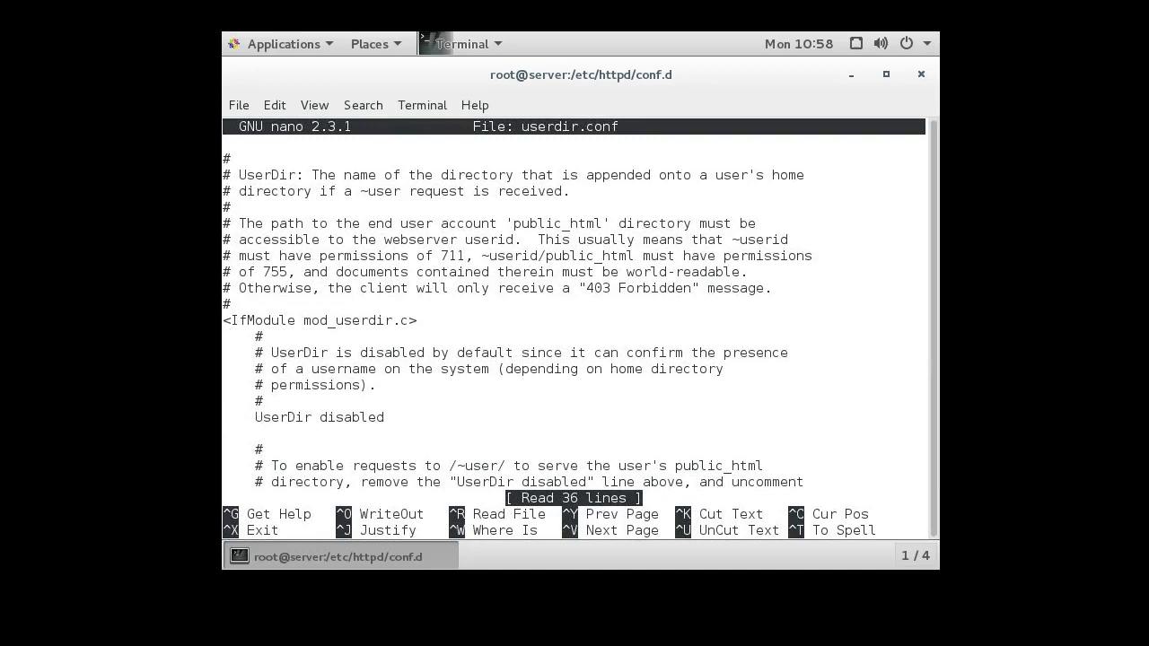
- Comment out 'UserDir disabled' with #, keep 'UserDir public_html' active, and save userdir.conf
text(#)
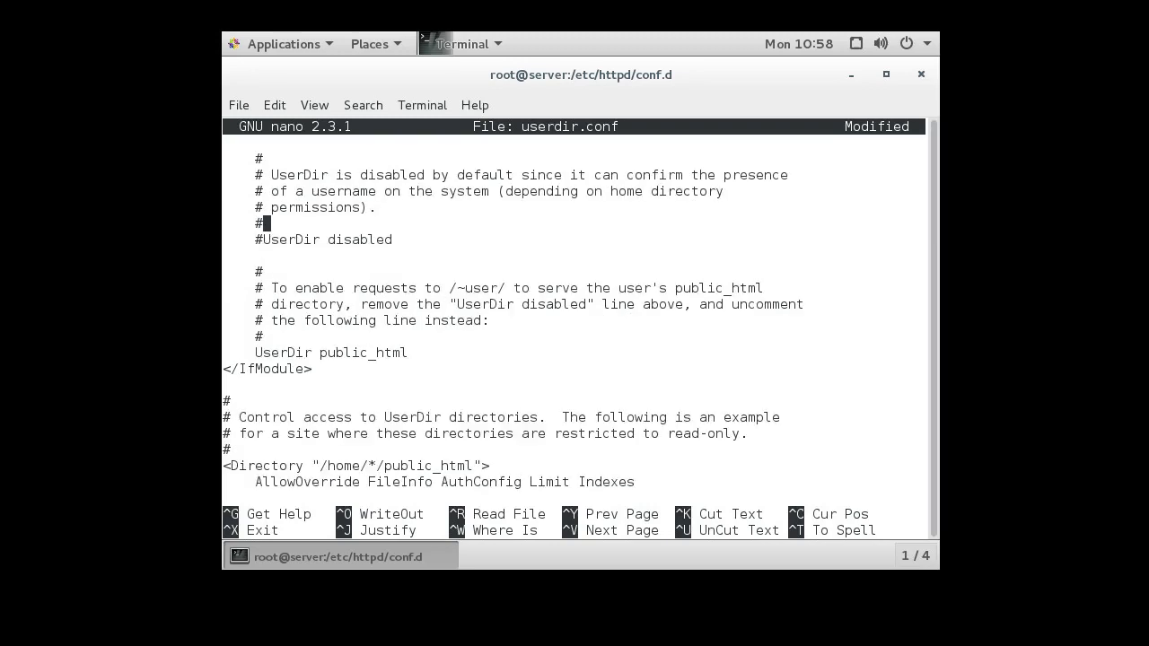
key(ctrl+x)
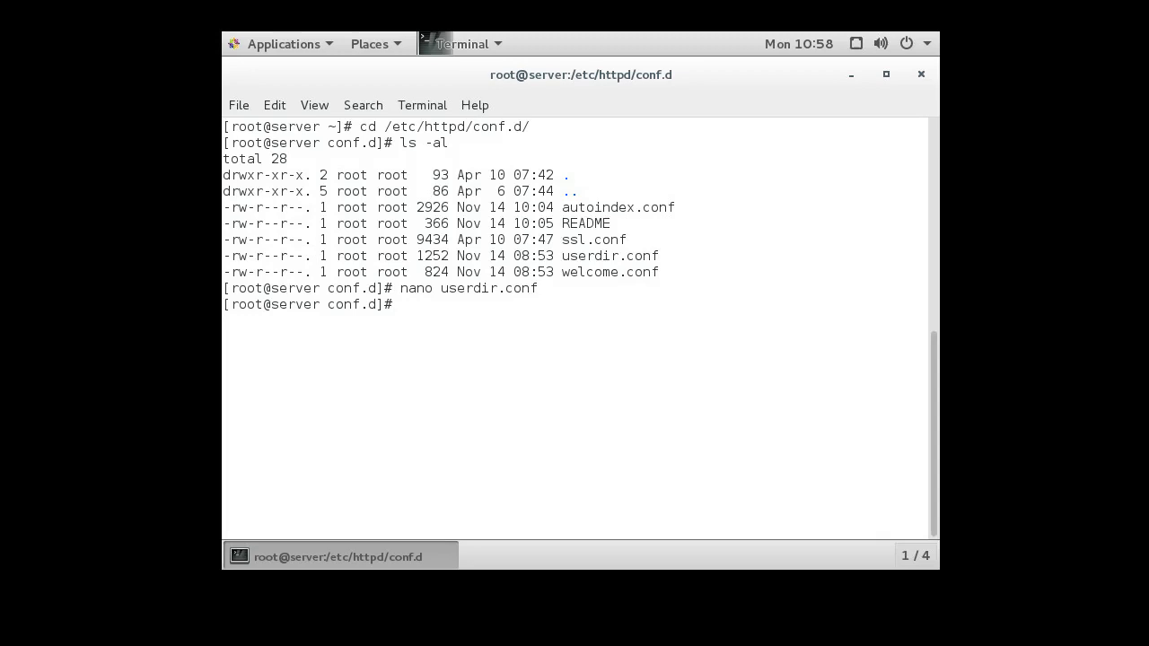
- Restart Apache with systemctl restart httpd
text(systemctl restart httpd)
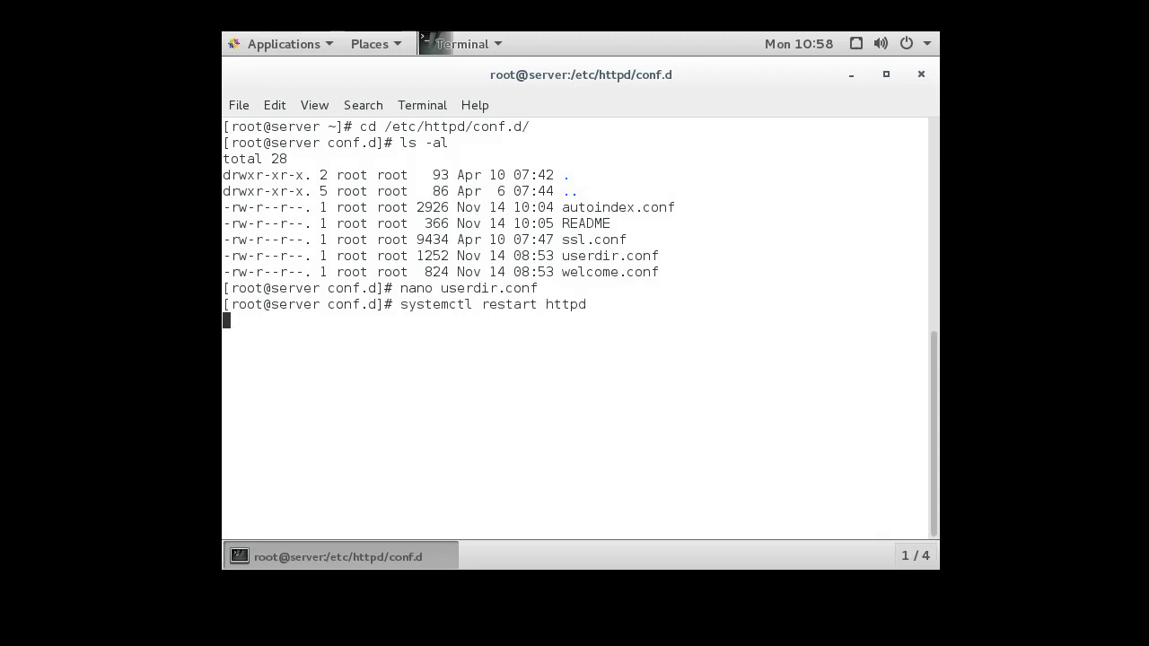
key(Return)
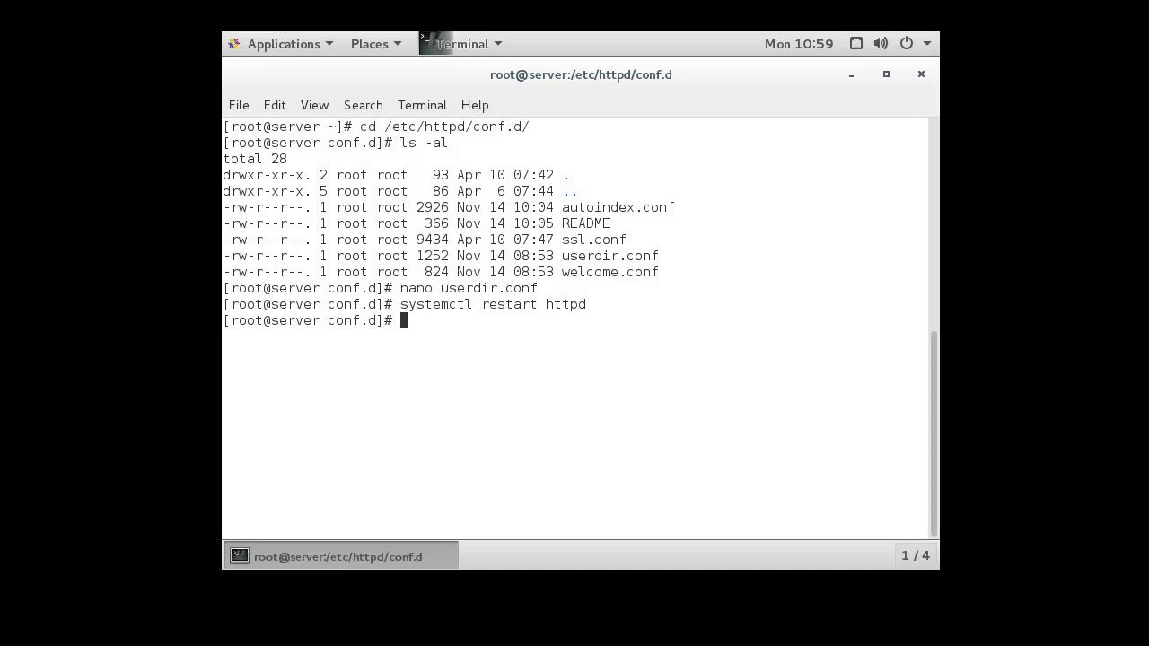
- Persistently set SELinux boolean httpd_enable_homedirs to true with setsebool -P
text(setseb)
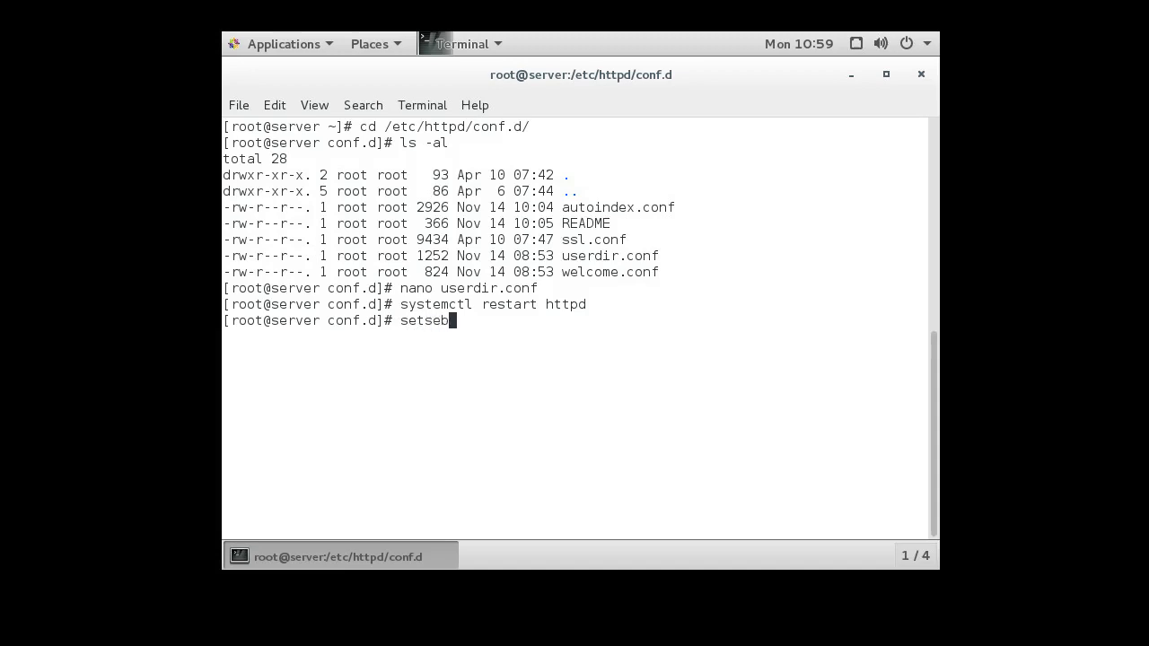
text(ool)
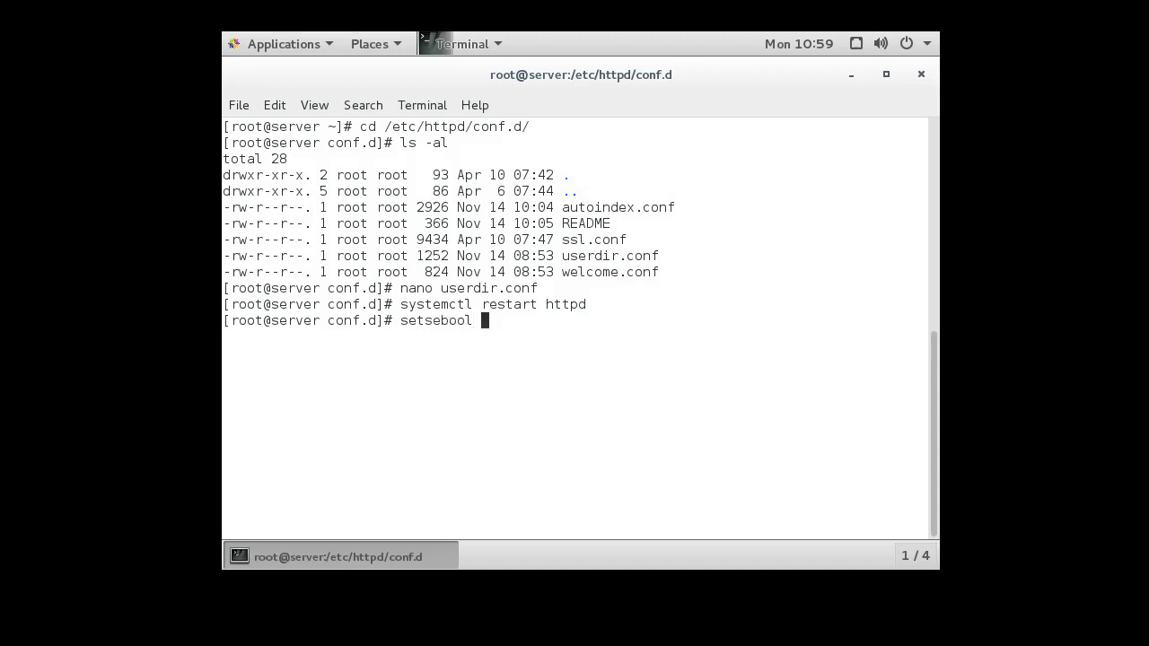
text(-P)
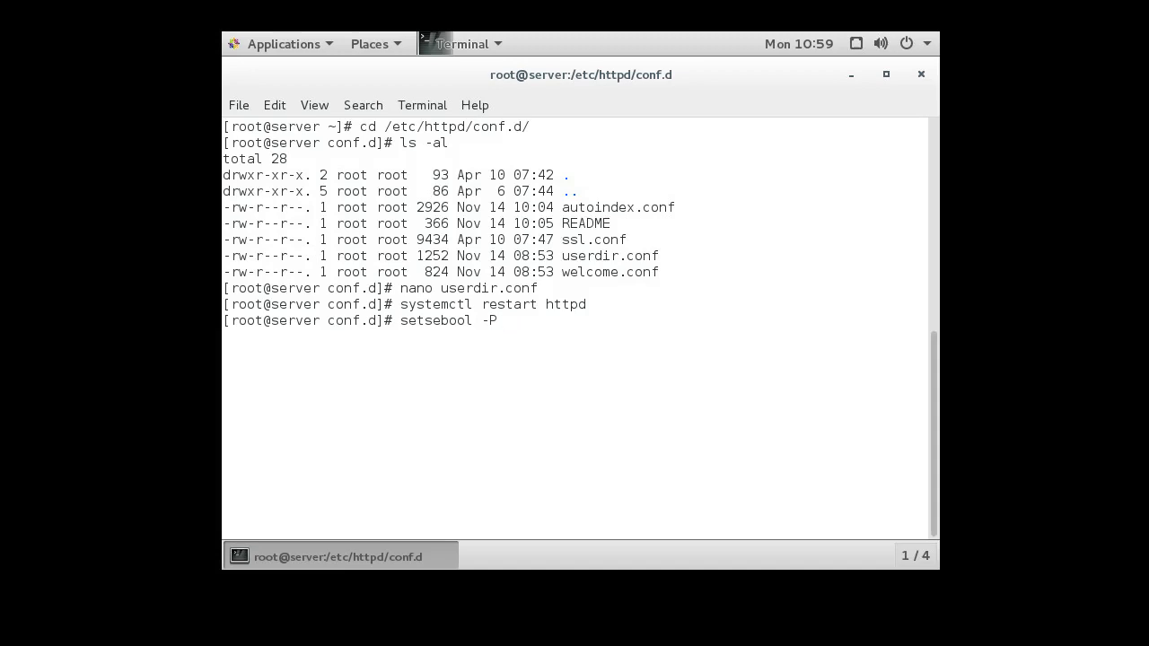
text(httpd)
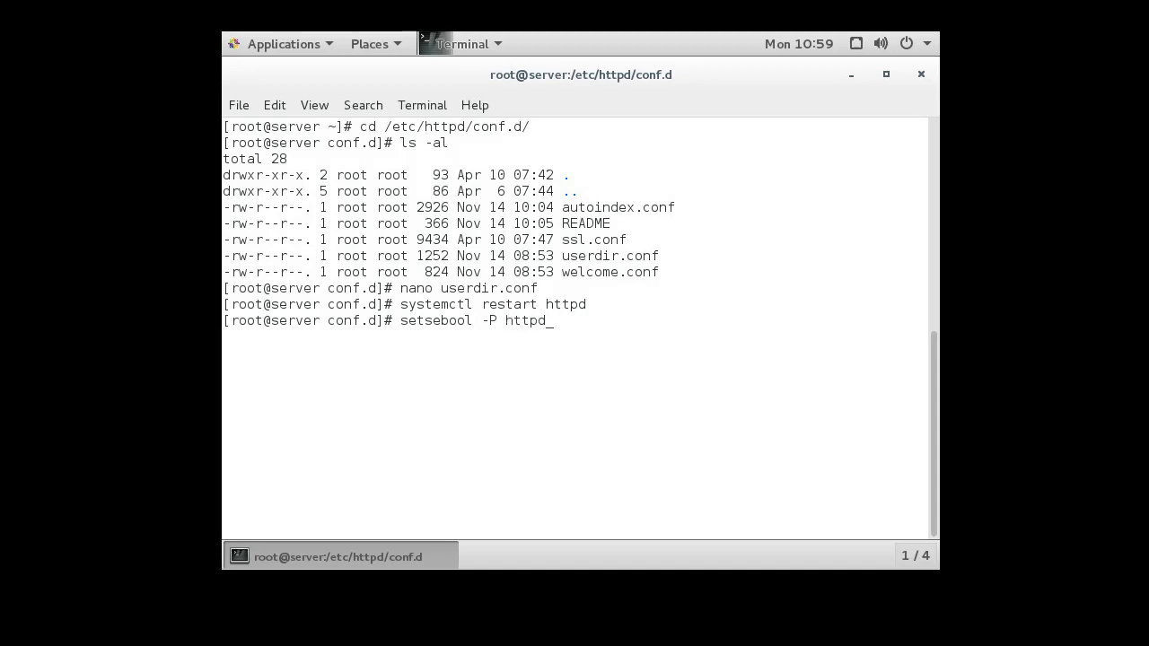
text(_enab)
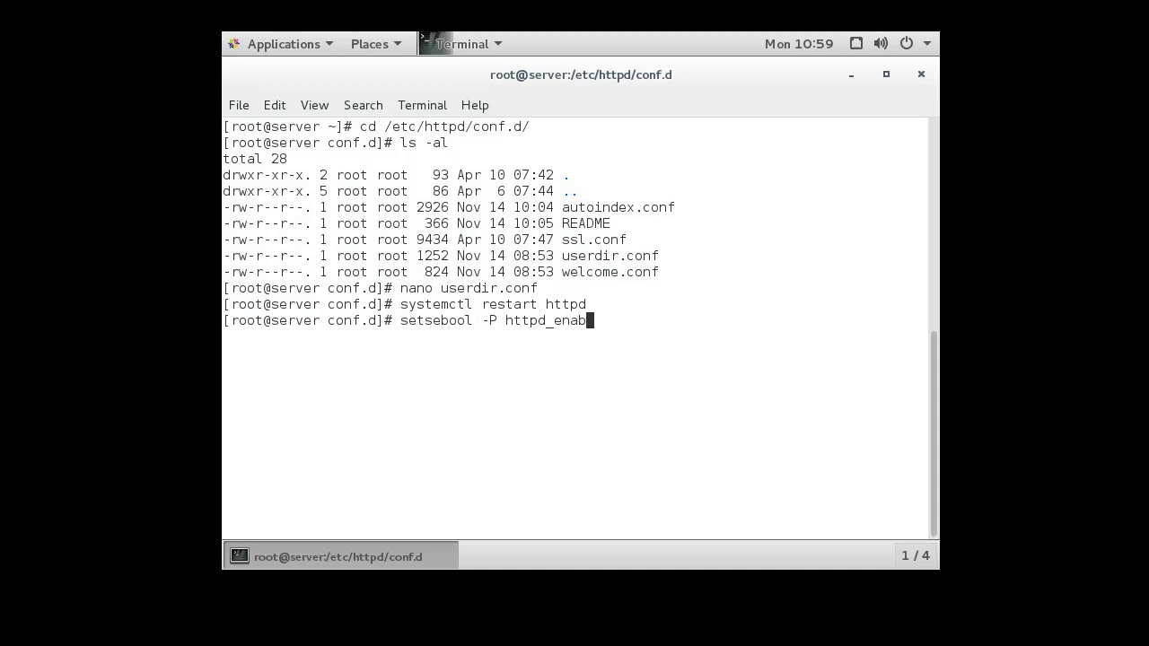
text(le_ho)
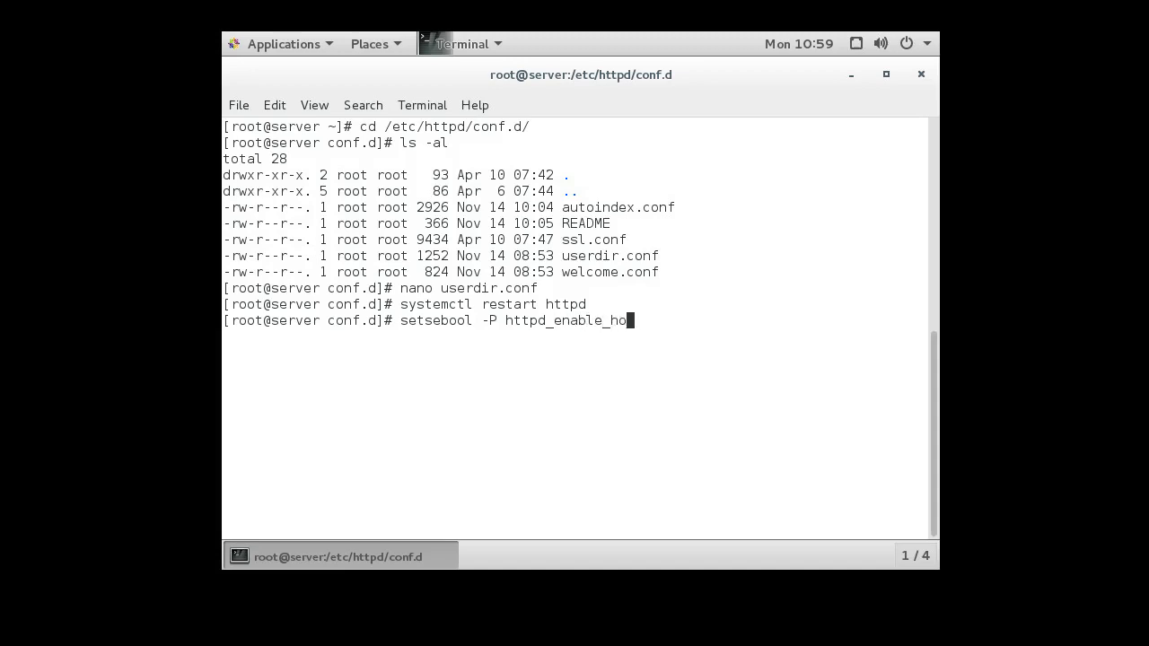
text(medire)
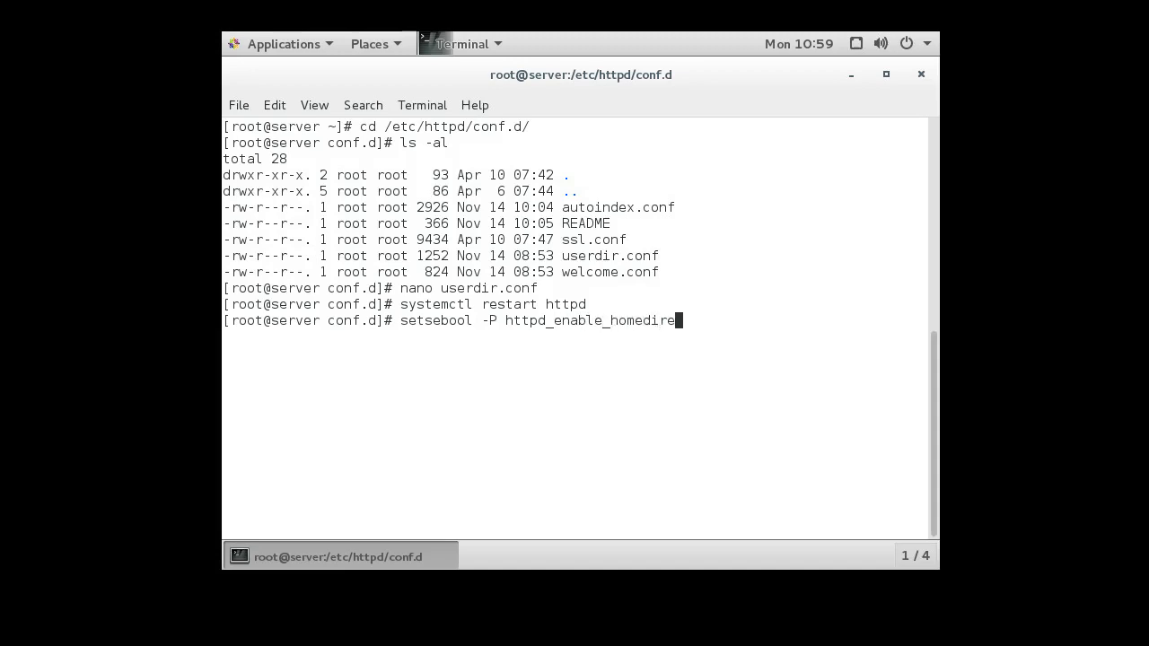
text(s)
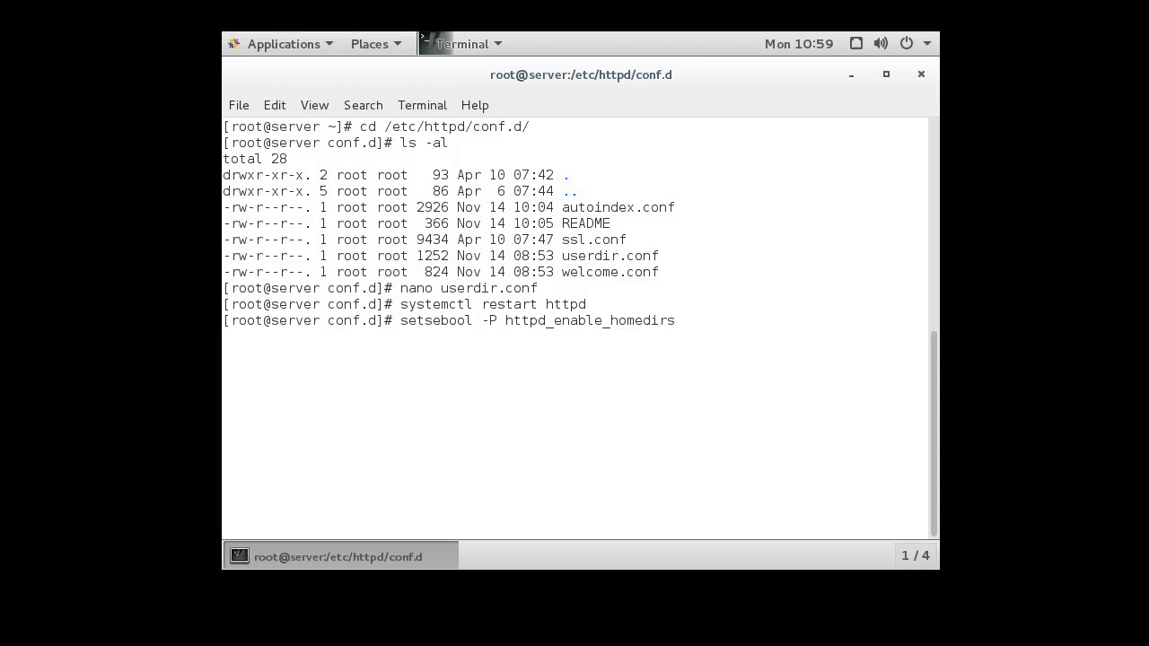
text(true)
text(getsebool httpd_enable_homedirs)
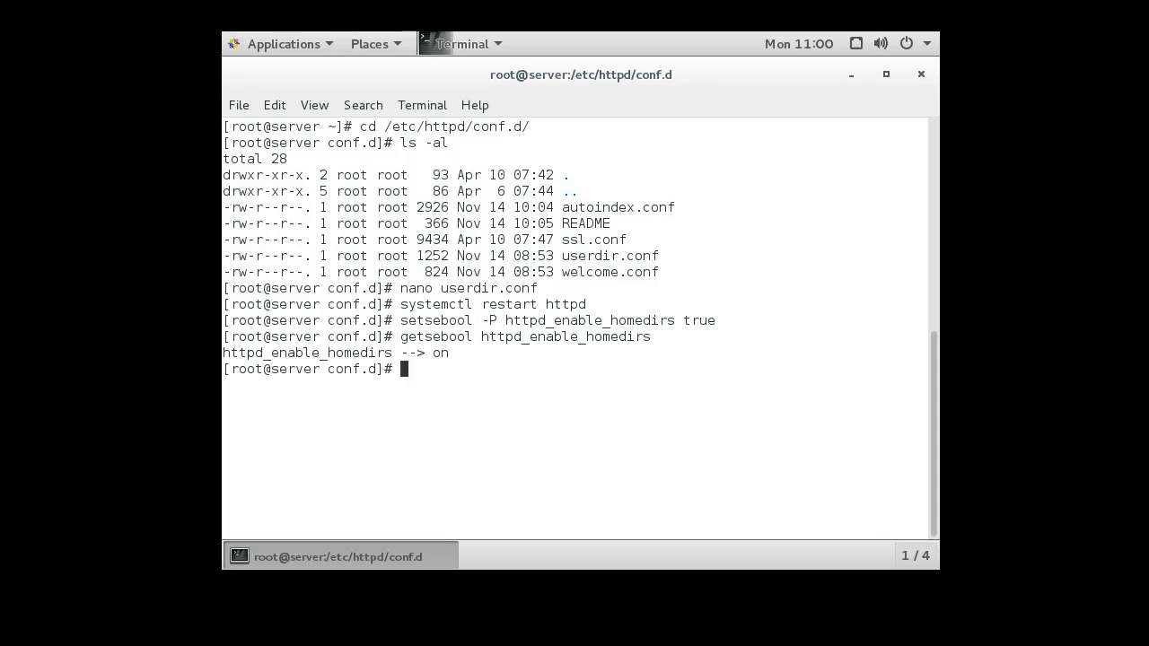
- Go to /etc/skel and list its default contents
text(cd /)
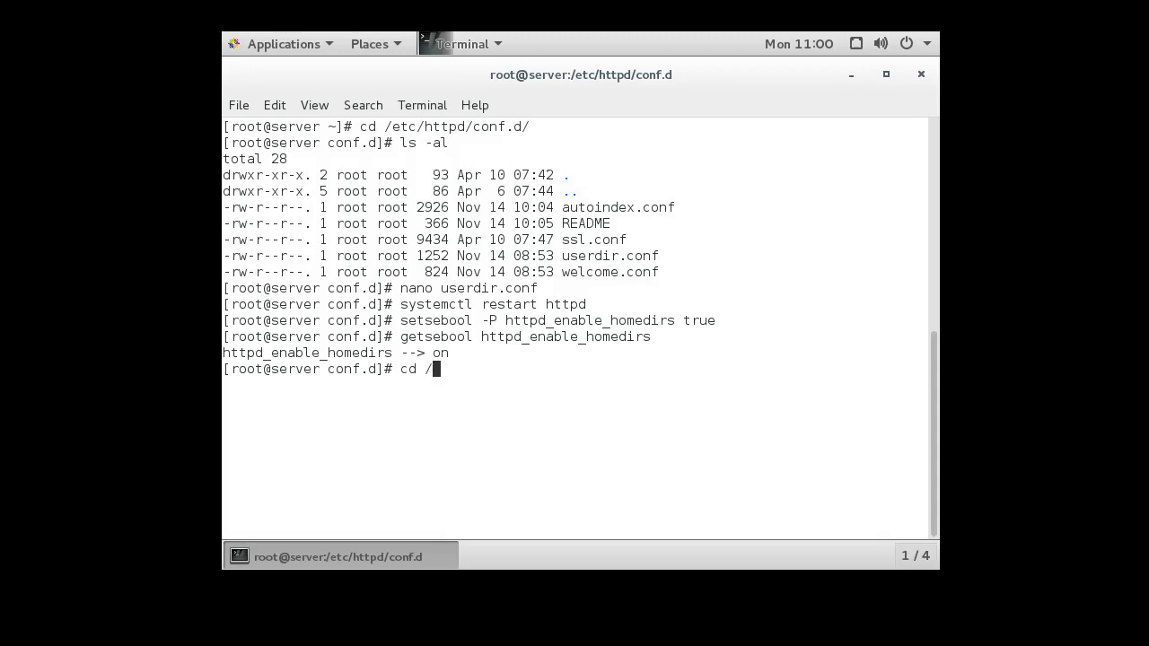
text(etc/skel/)
text(ls -al)
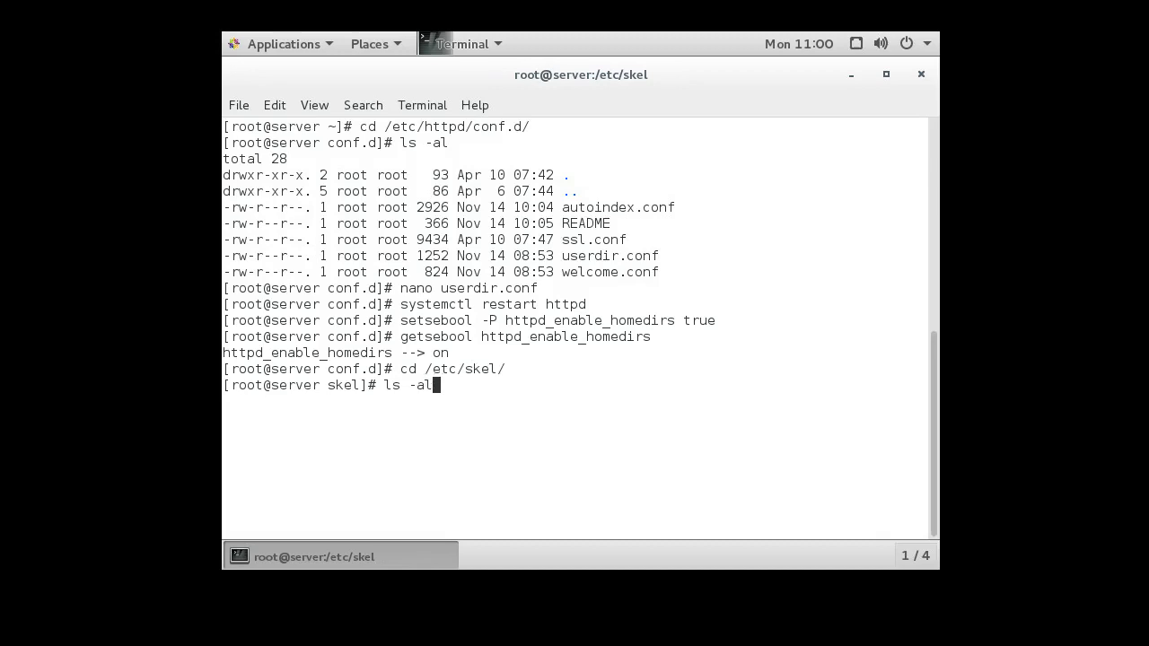
key(Return)
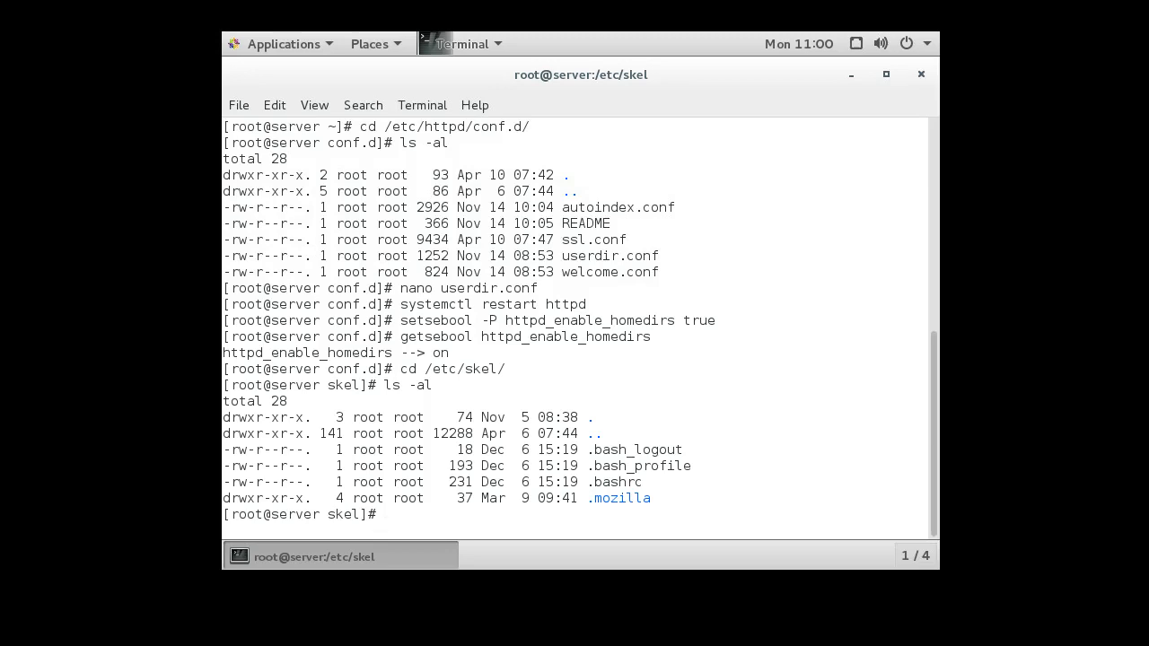
- Create a public_html directory in /etc/skel and list the folder again
text(mkdir p)
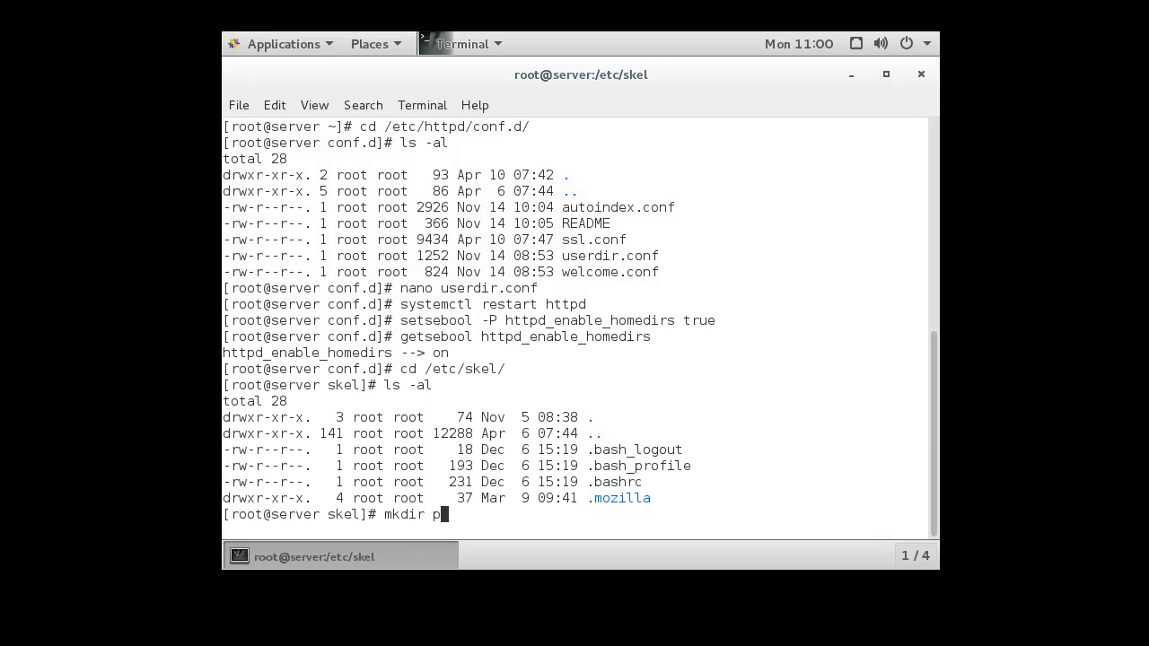
text(ubl)
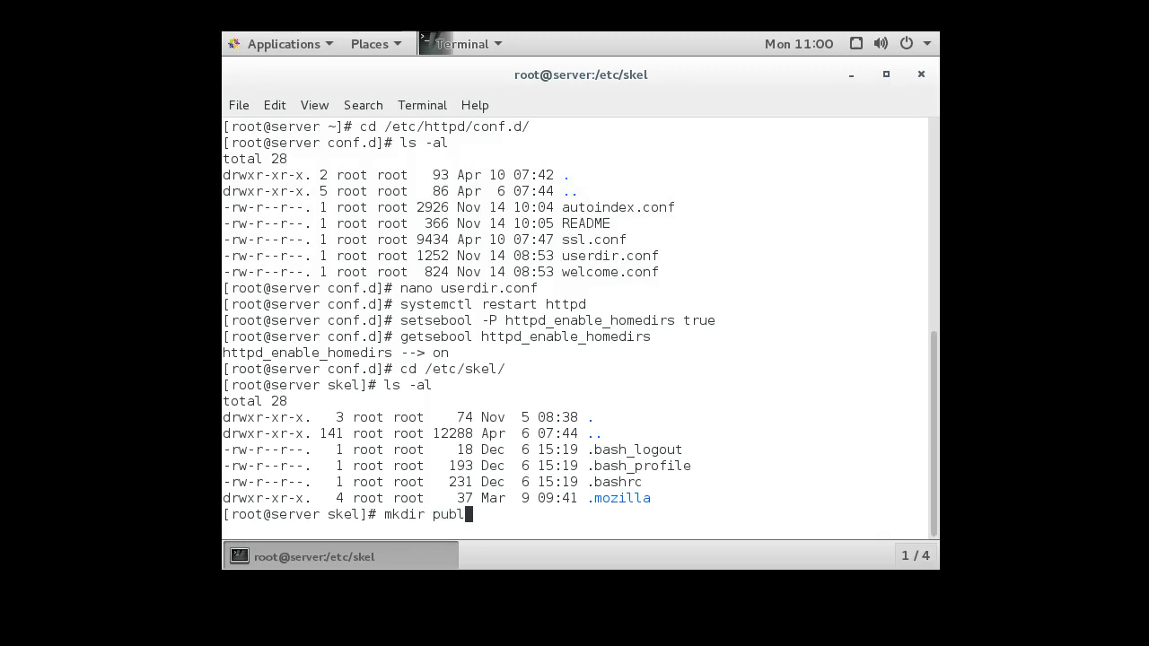
text(ic_html)
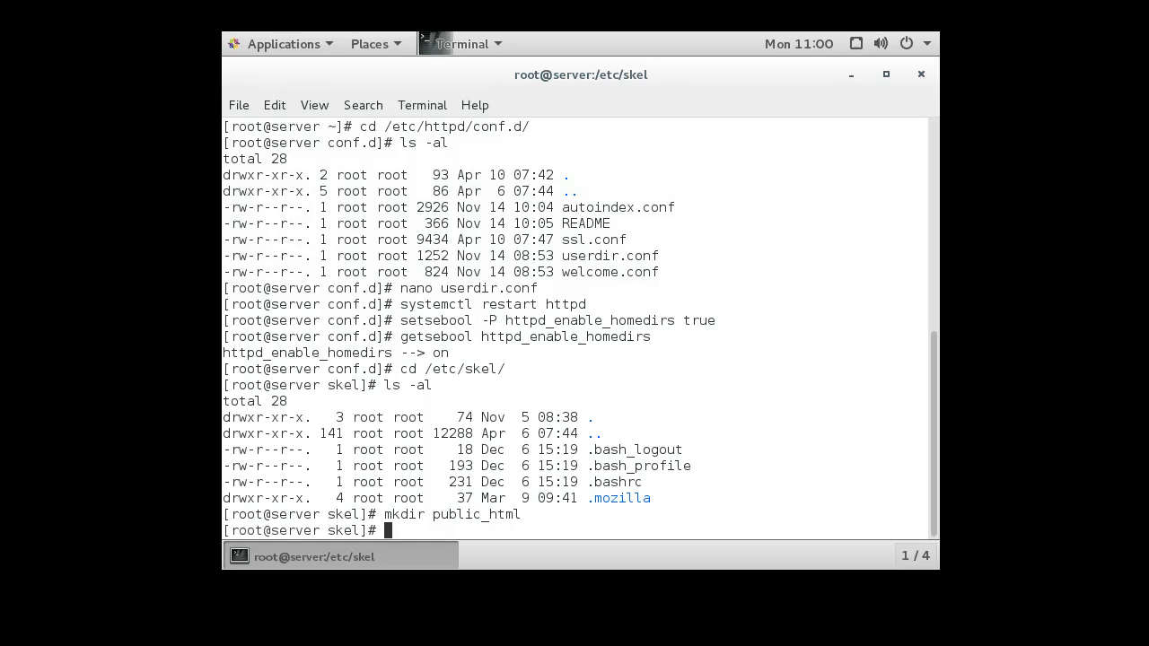
text(ls -al)
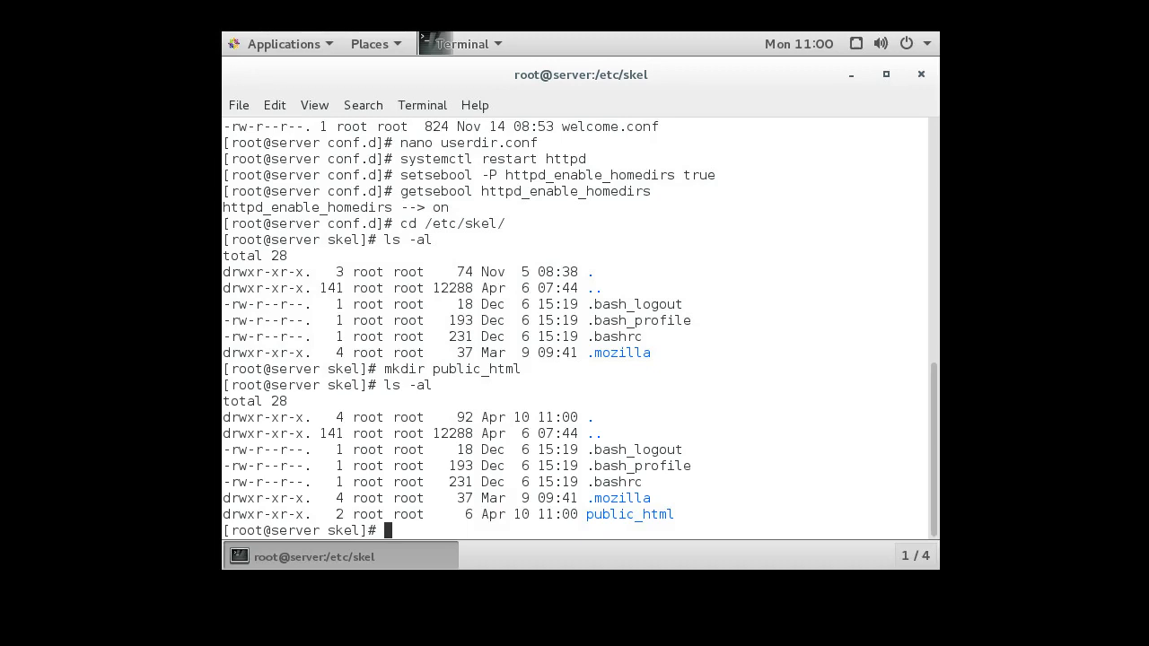
- Create user alice, switch to her with su - alice, and list her home directory
text(useradd ali)
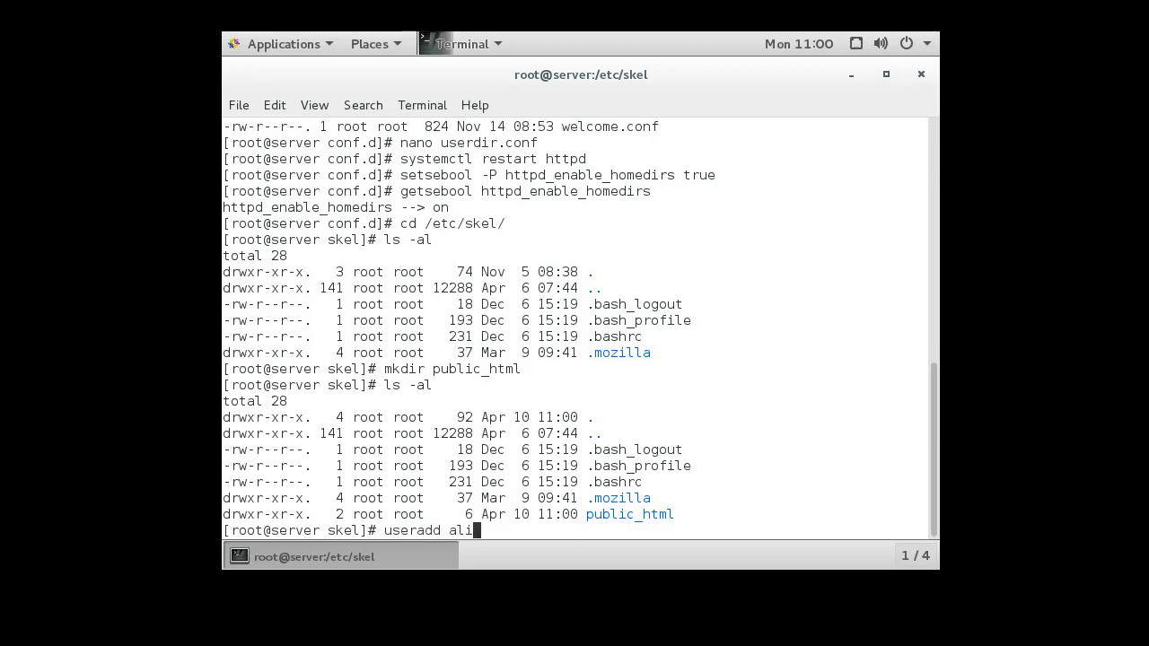
text(ce)
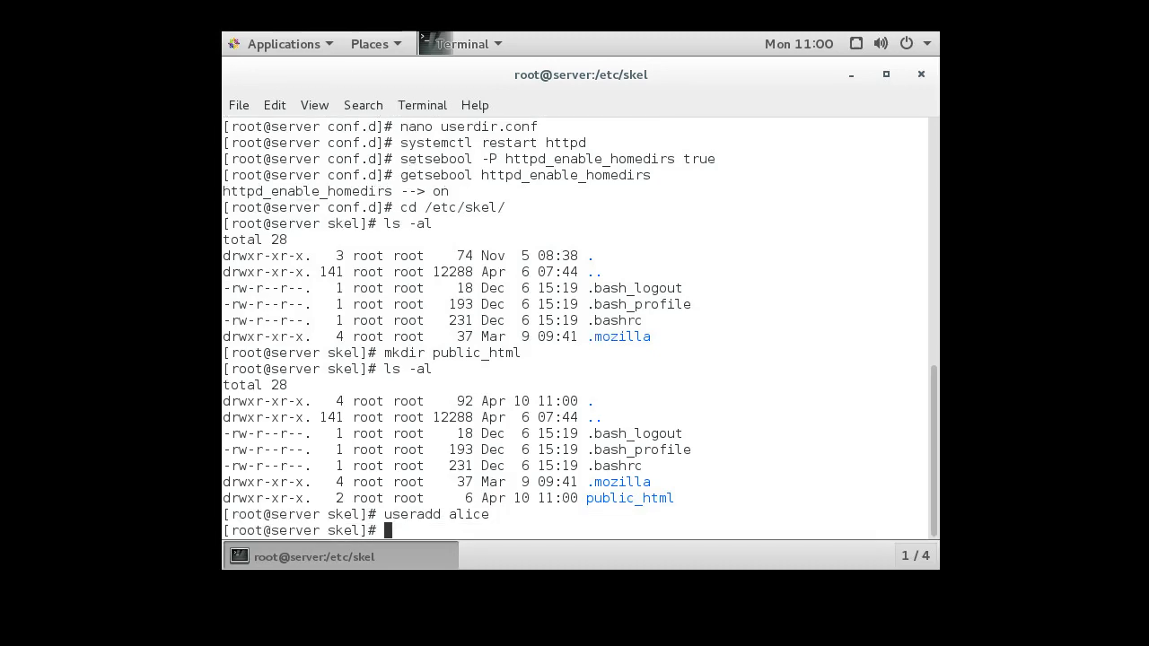
text(su - ali)
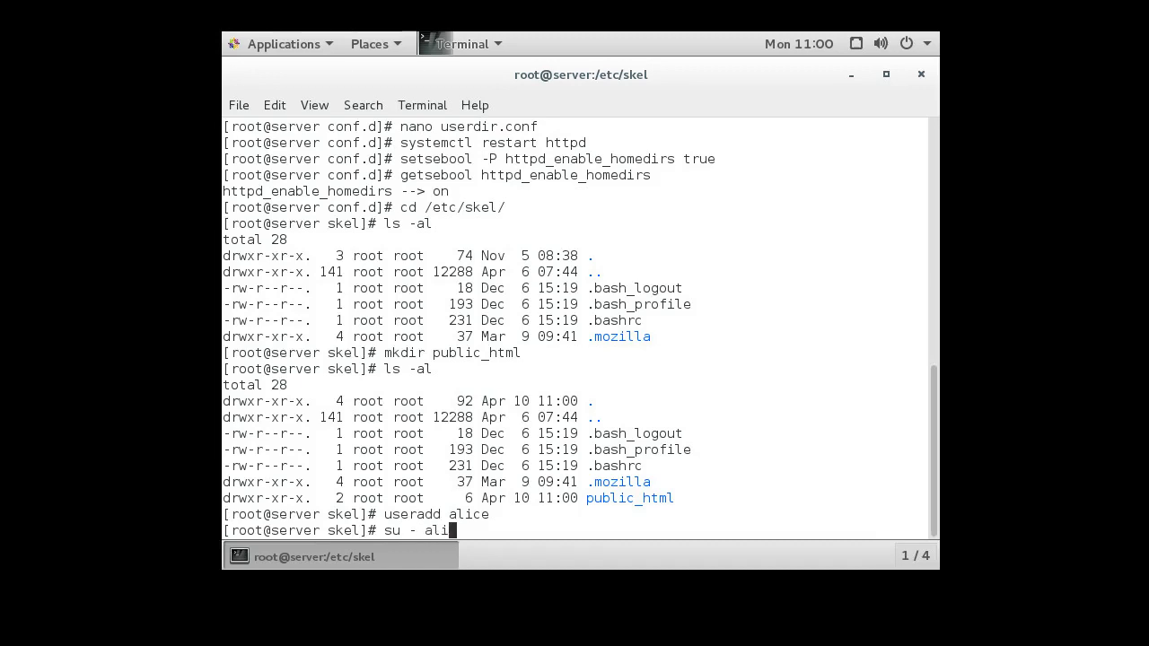
text(ce)
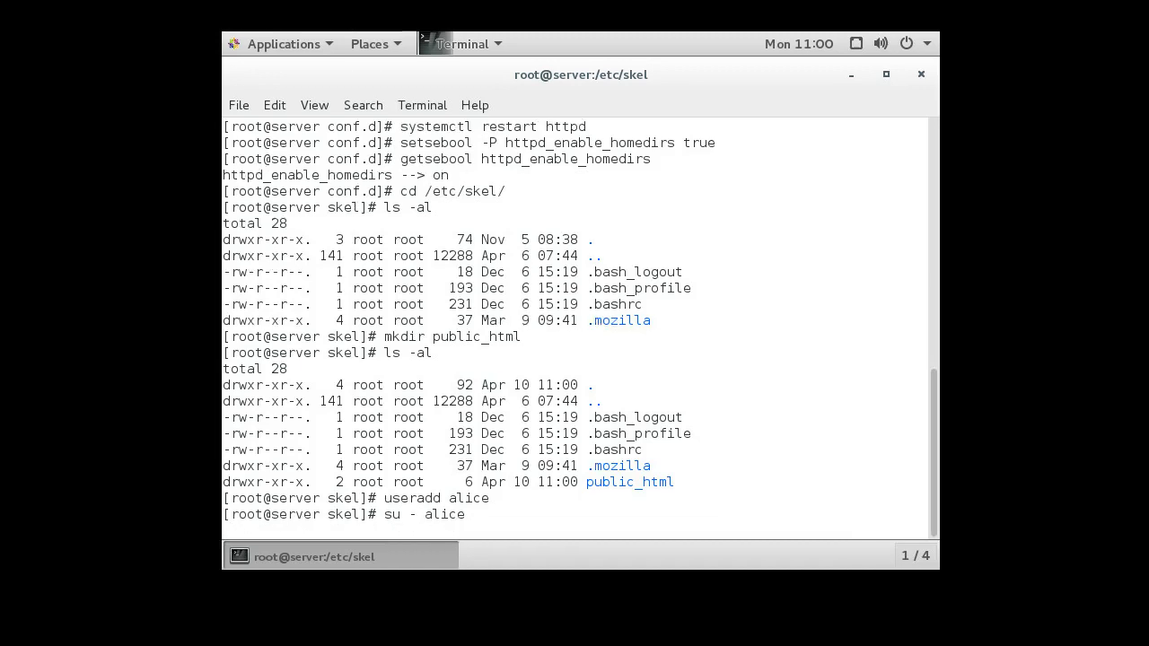
key(Return)
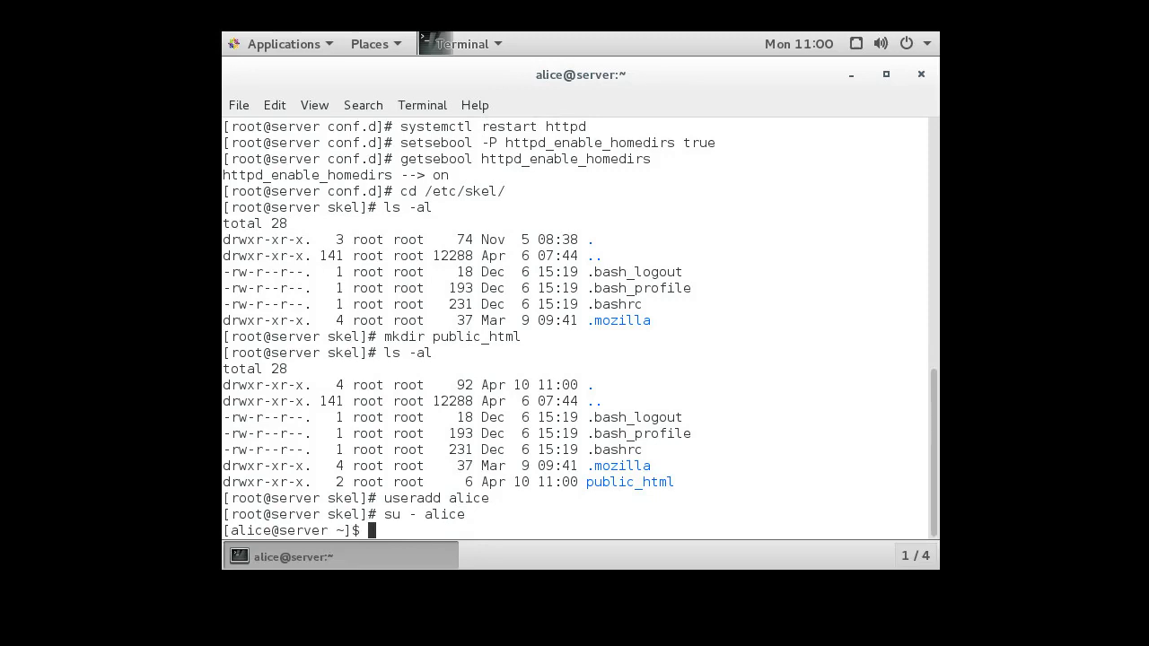
text(ls -al)
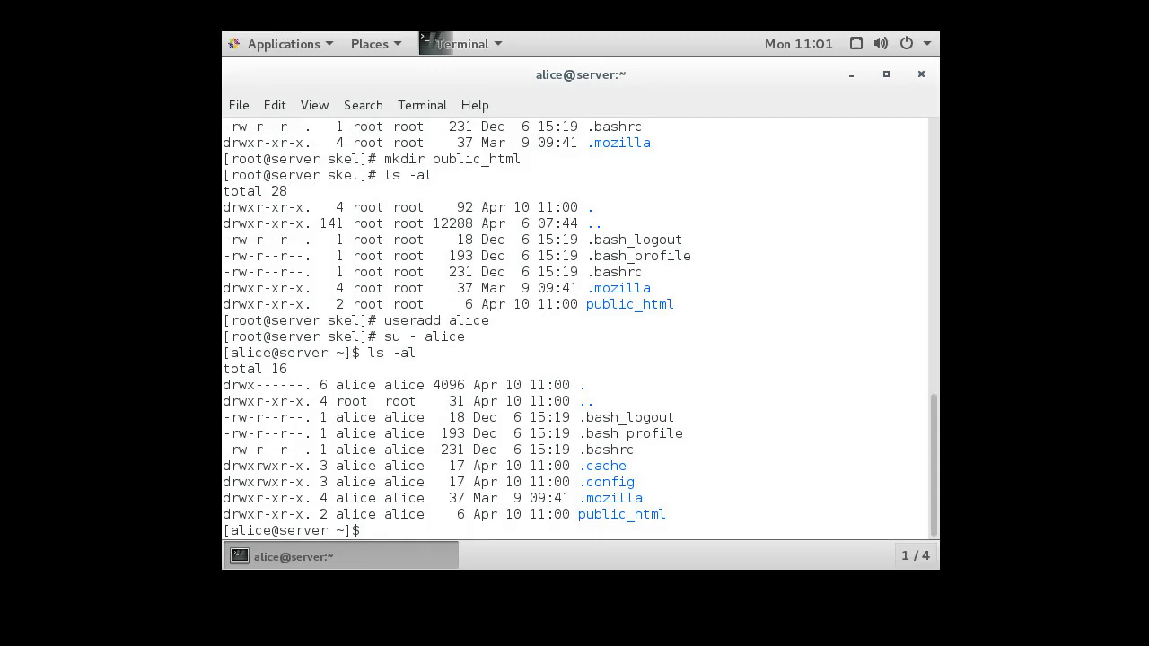
double_click(621, 515)
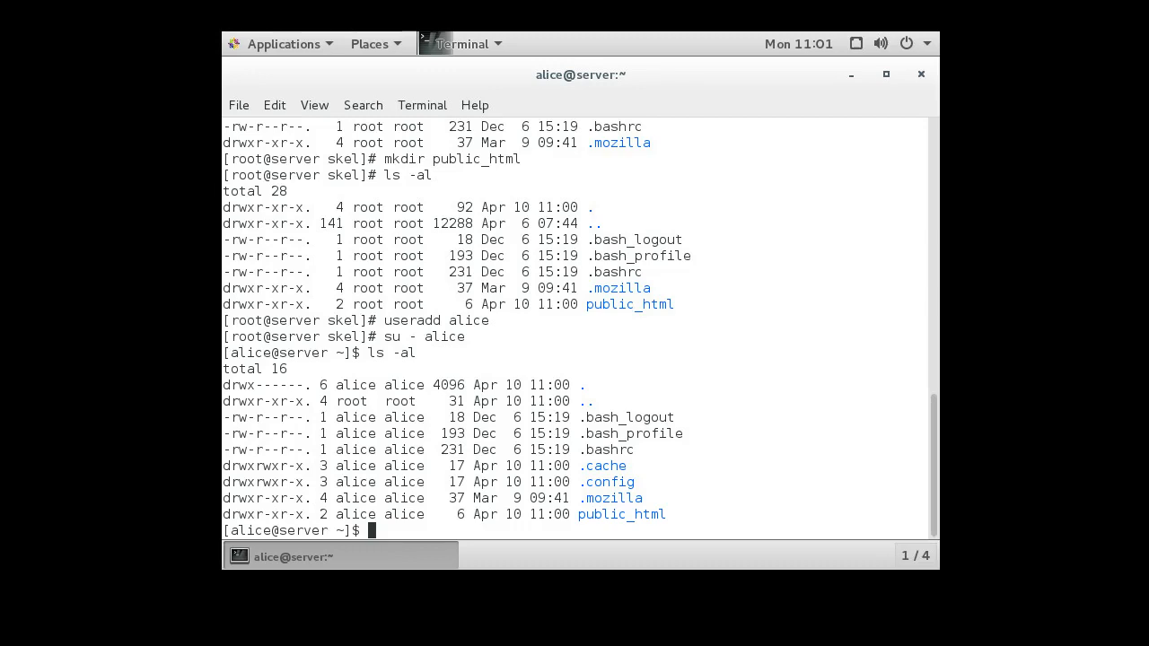
- Set alice's home directory to 711 (drwx--x--x) and verify it with ls -al
text(chmod 7)
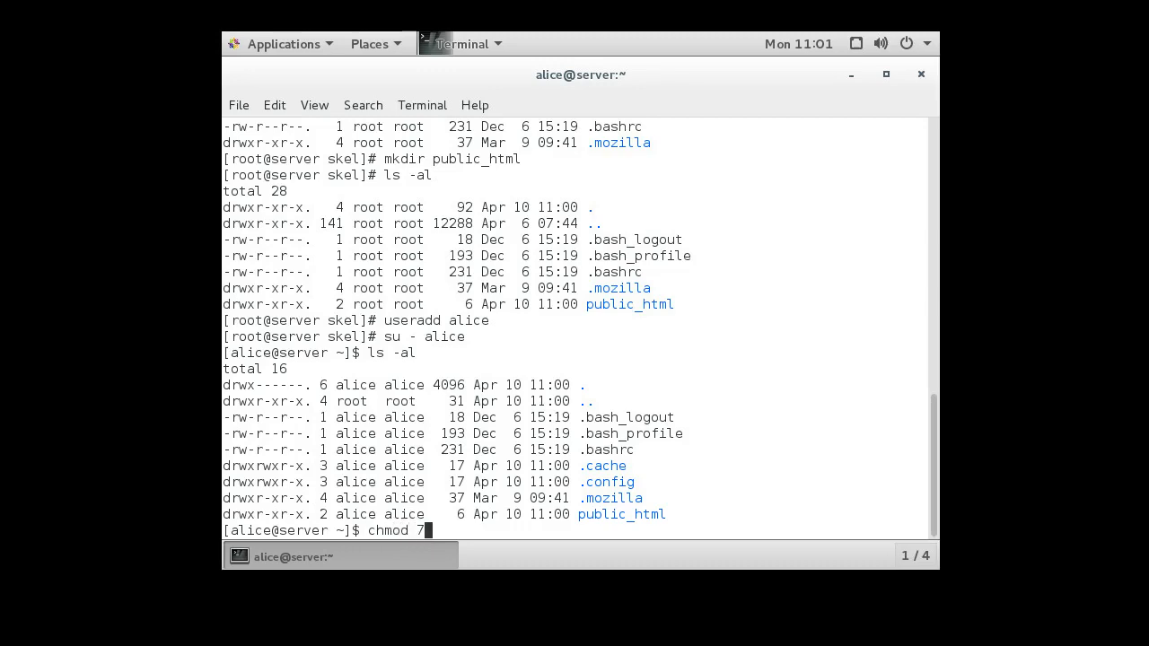
text(11 .)
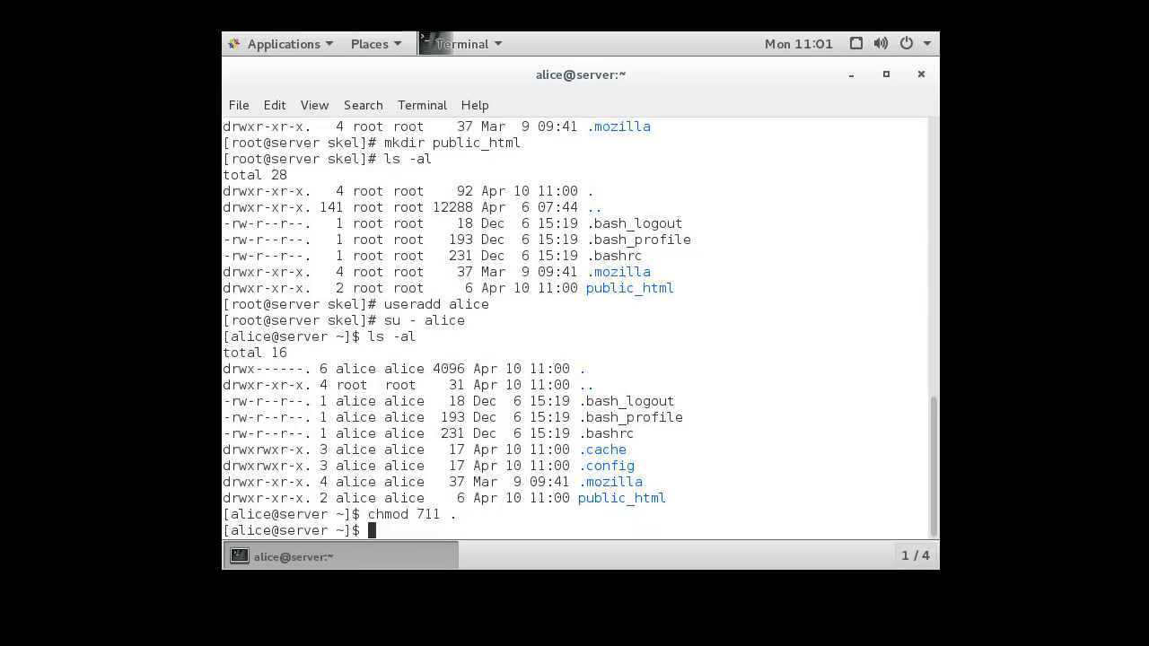
text(ls -al)
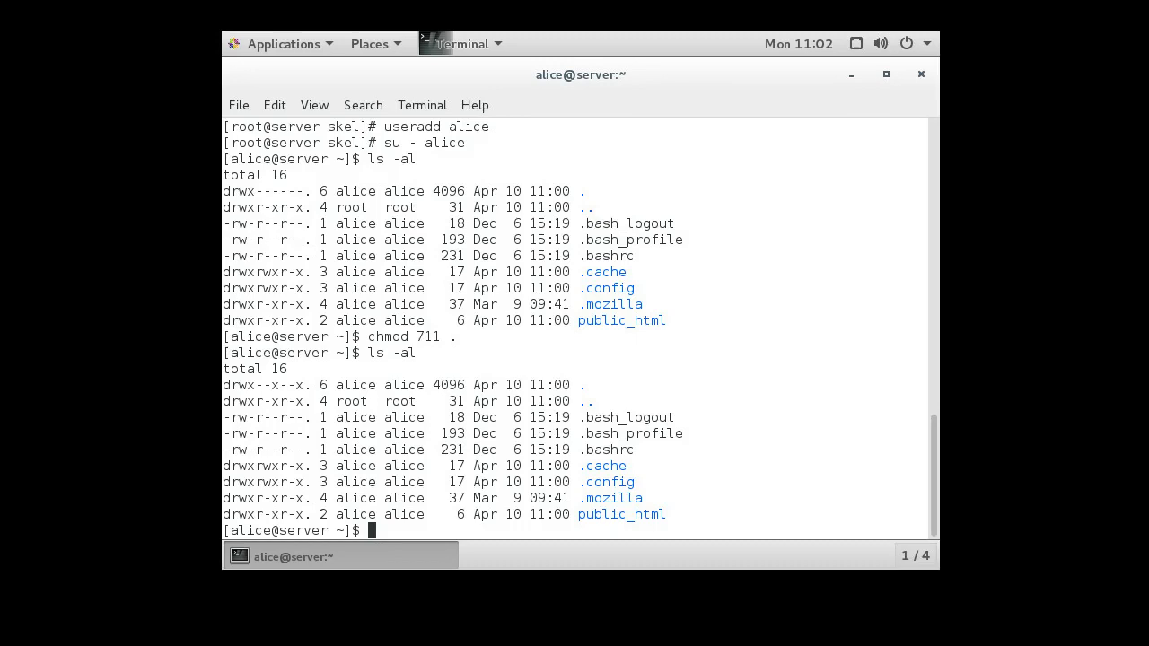
text(cd)
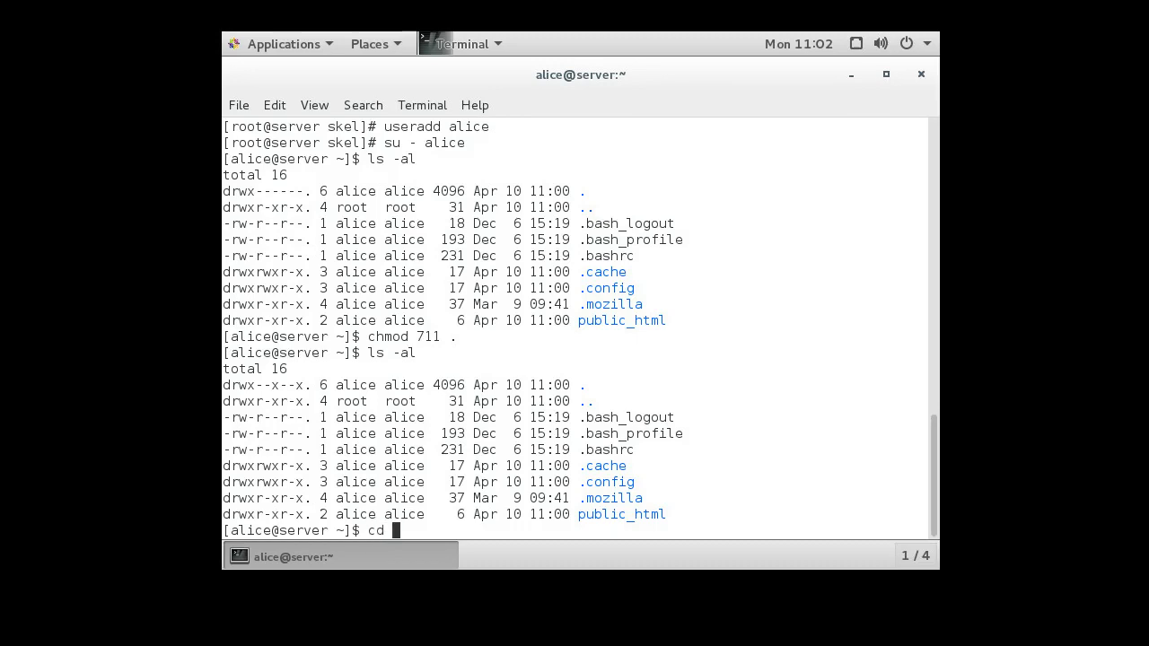
- Enter public_html and create a new index.html in nano
text(public_html/)
text(ls -al)
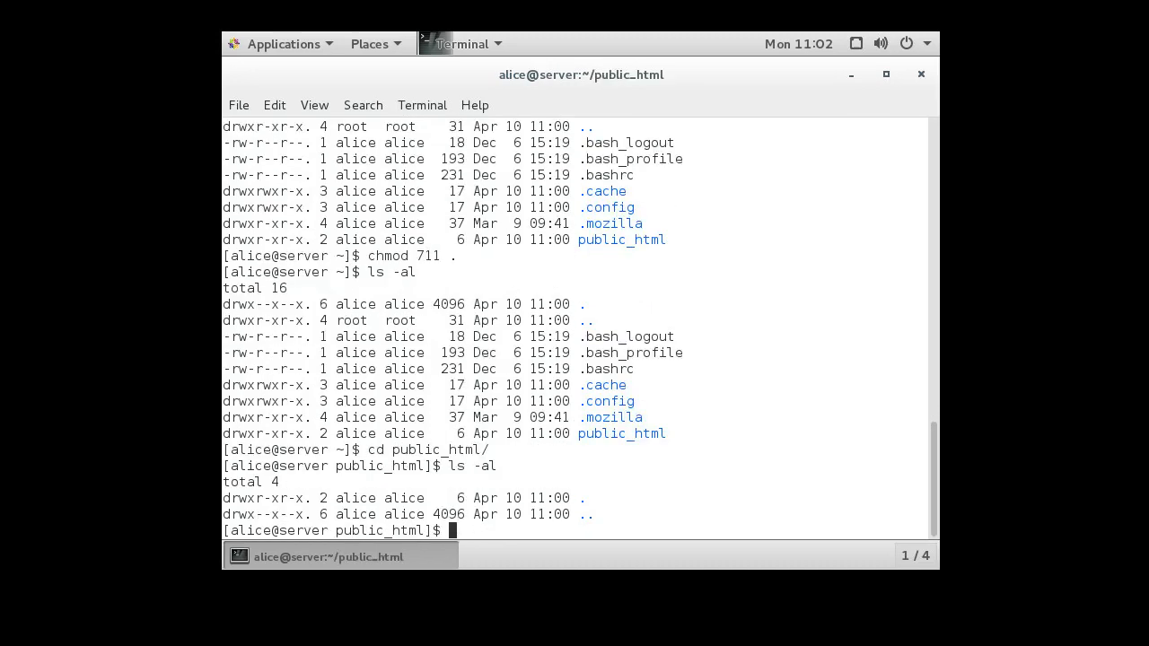
text(n)
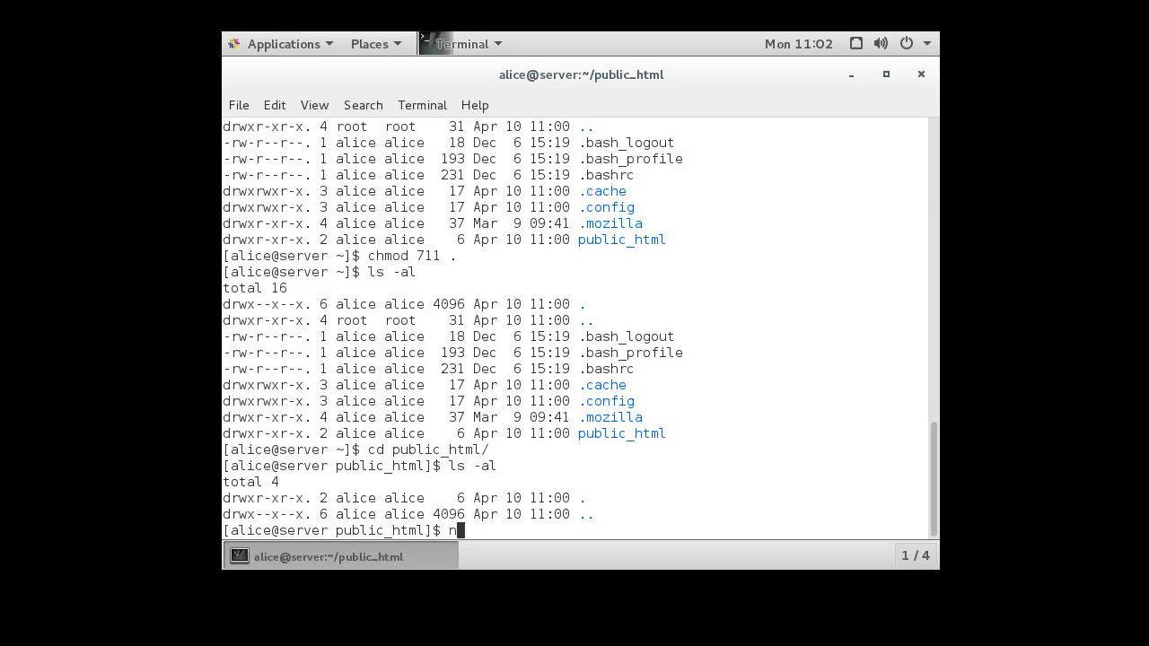
text(ano index.h)
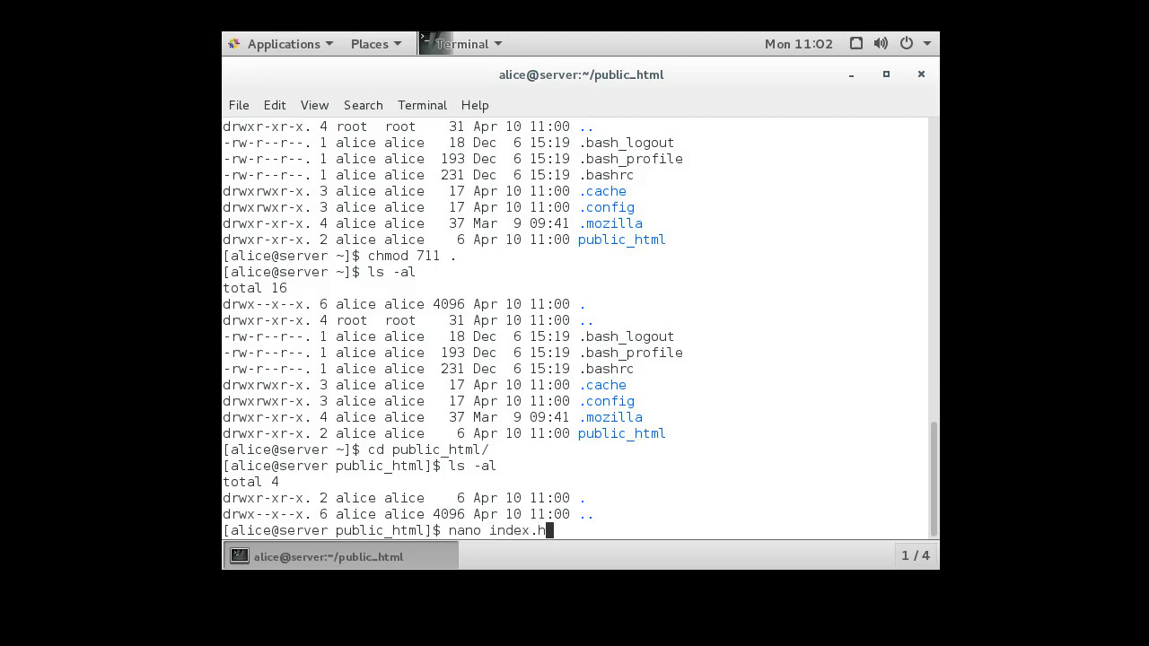
key(Return)
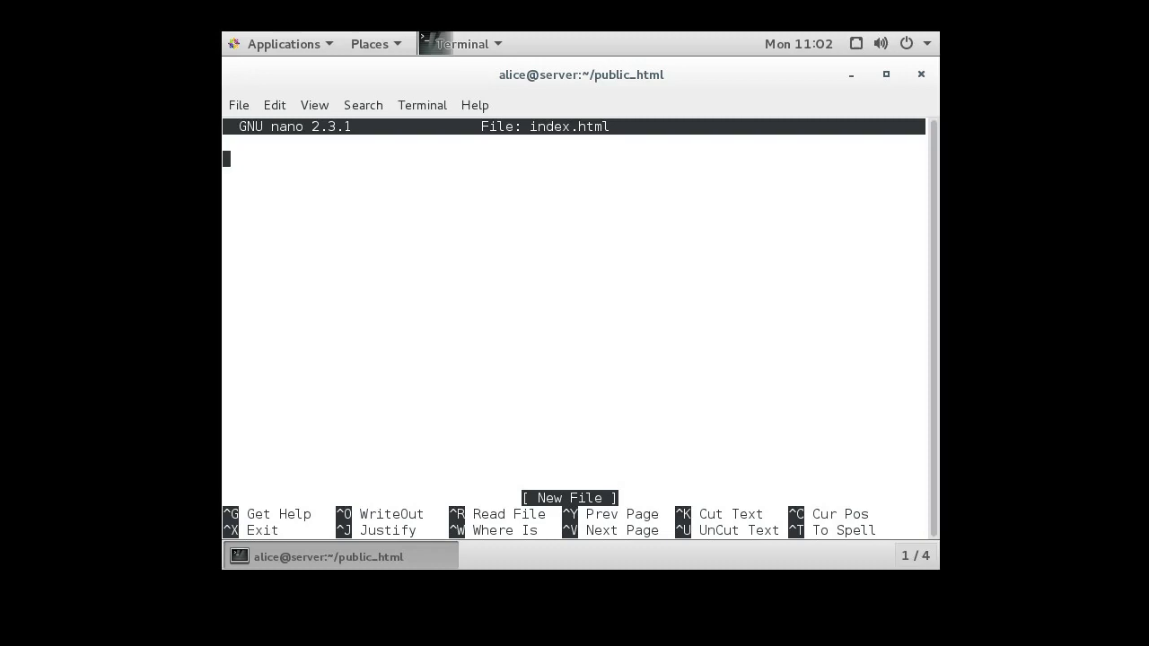
- Write index.html with a DOCTYPE, html tags and an 'Alice's Homepage' h1 heading
text(<!DOCT)
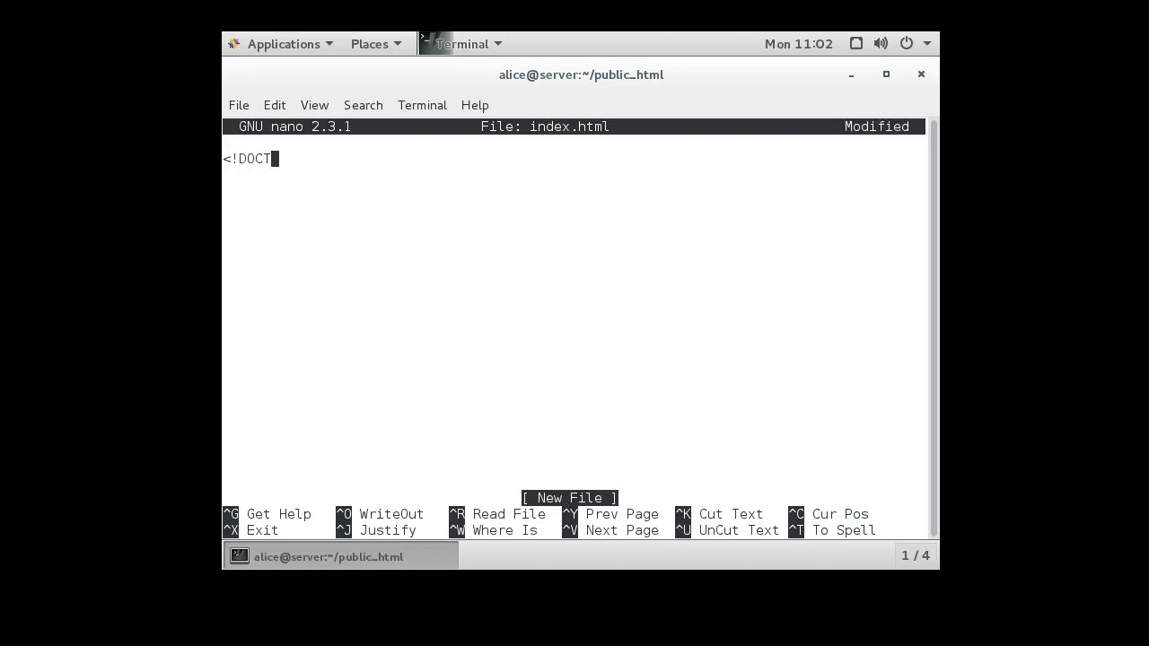
text(YPE html>)
text(<)
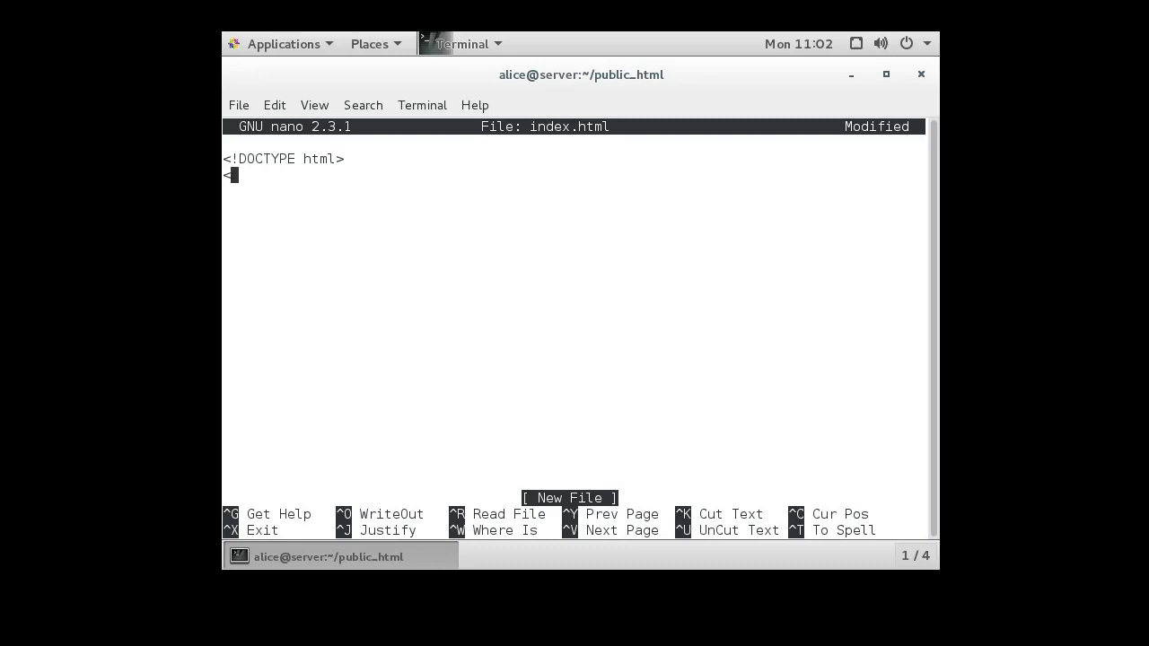
text(html>)
click(574, 223)
text(<)
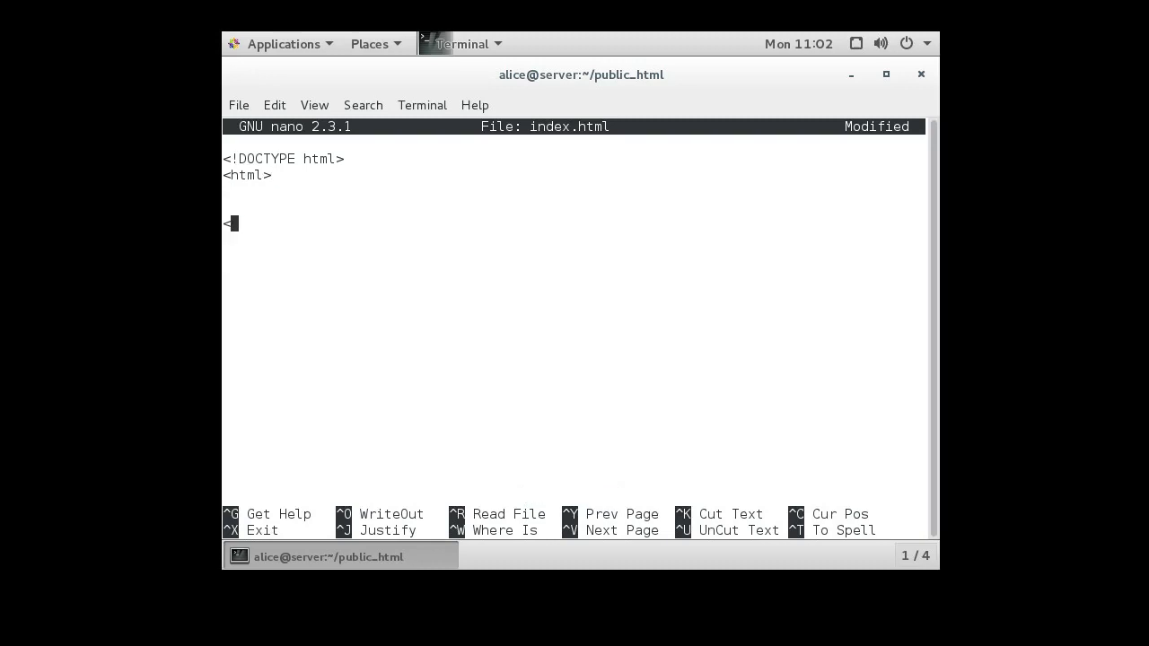
text(/html>)
click(574, 207)
text(<)
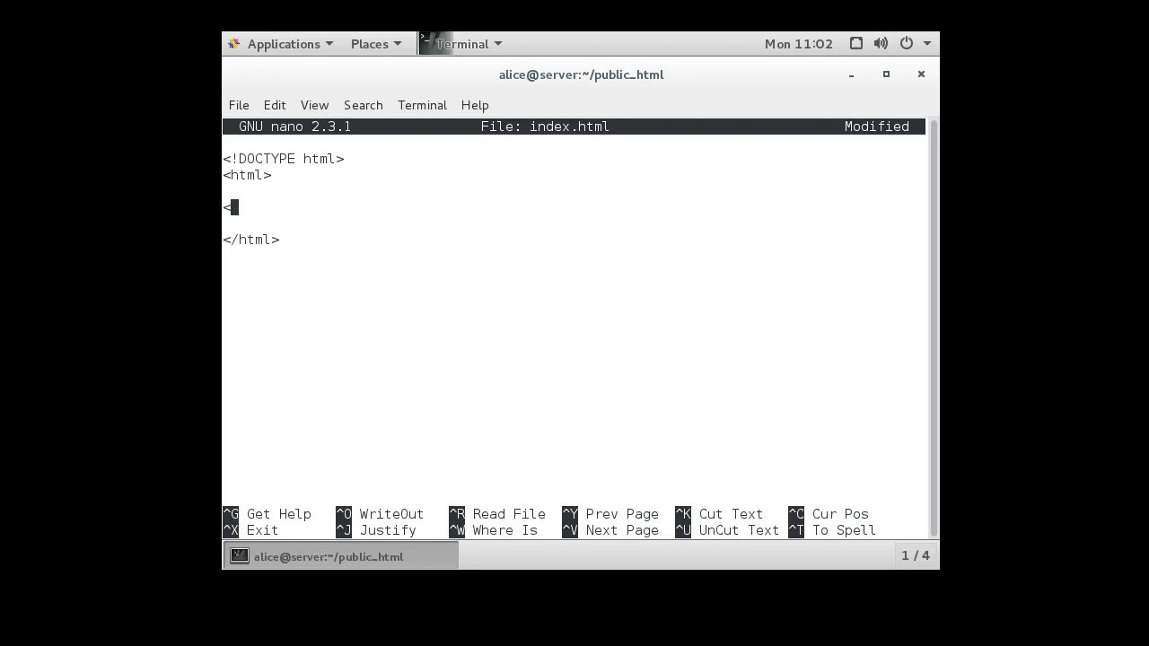
text(h1>)
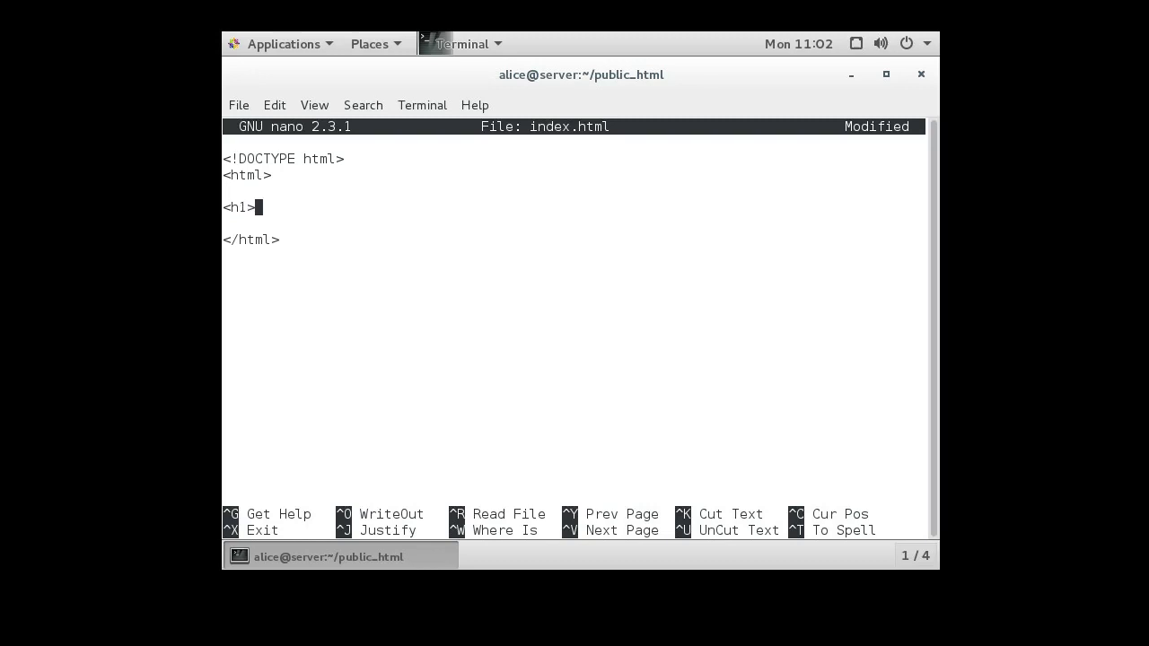
text(Alice)
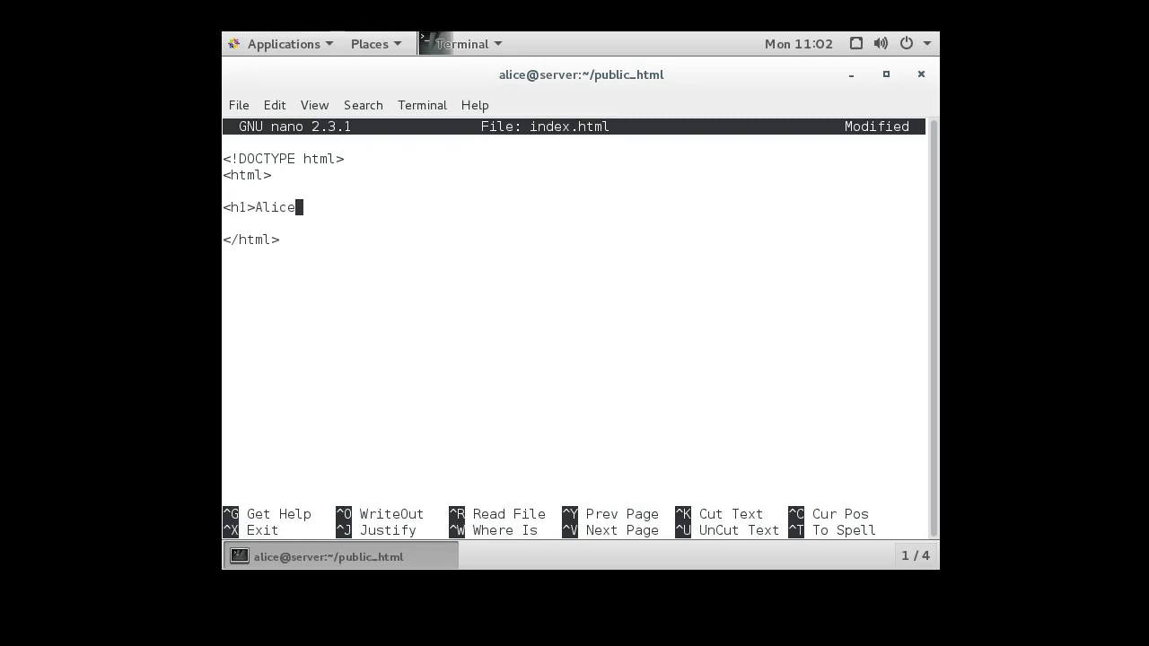
text('s Home)
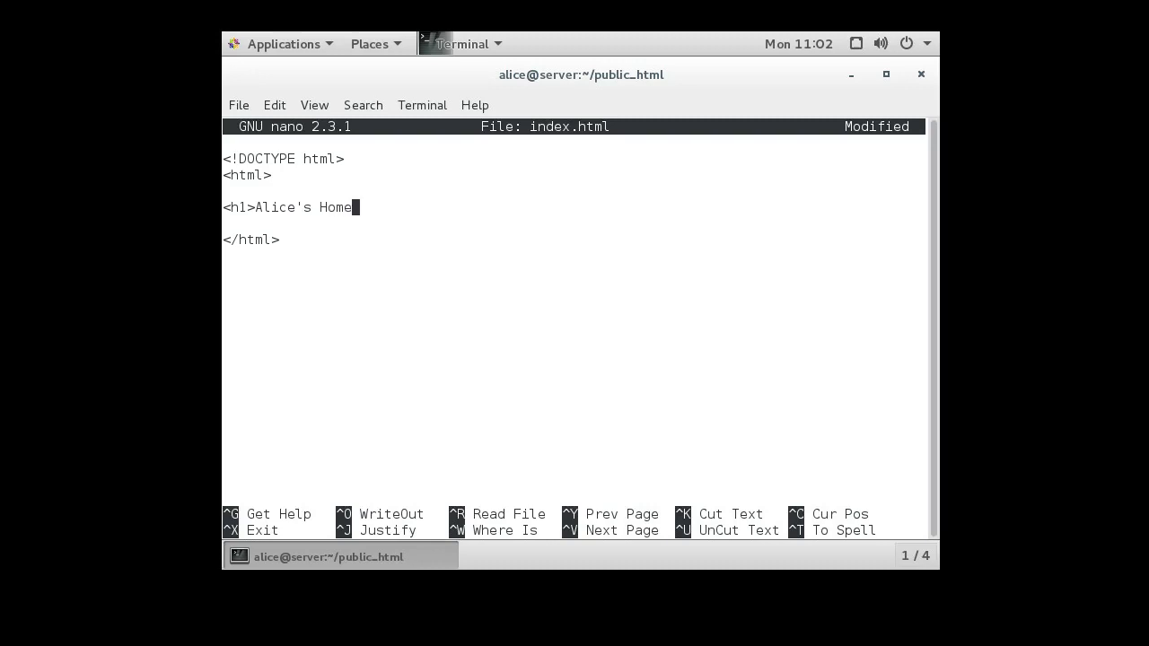
text(page</)
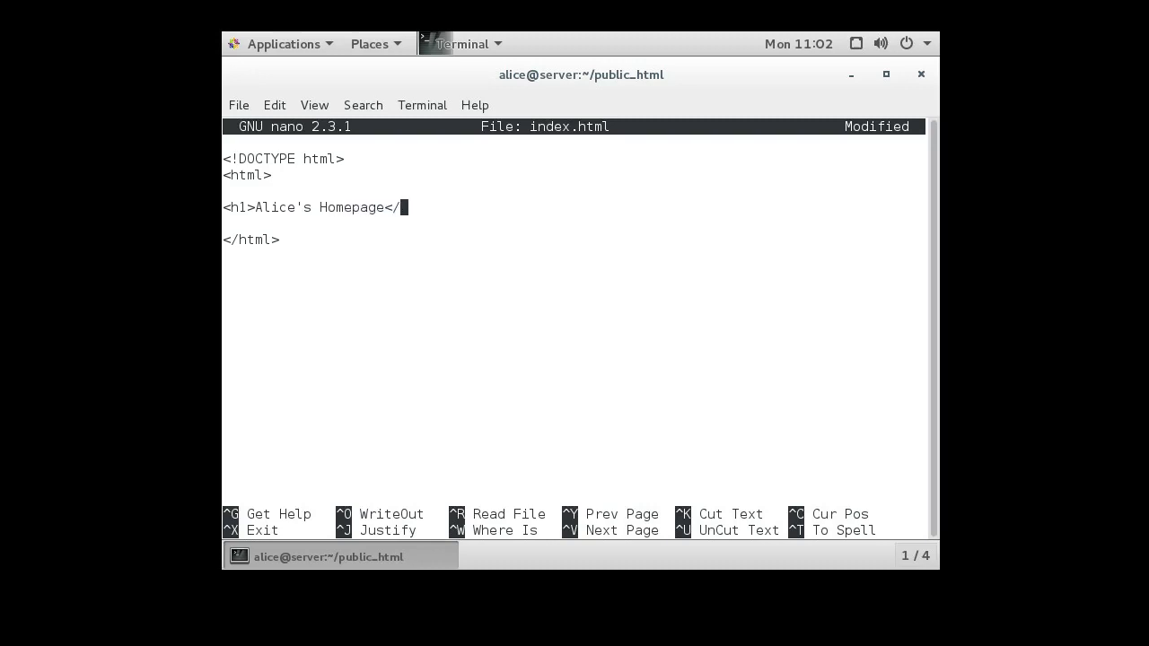
text(h1>)
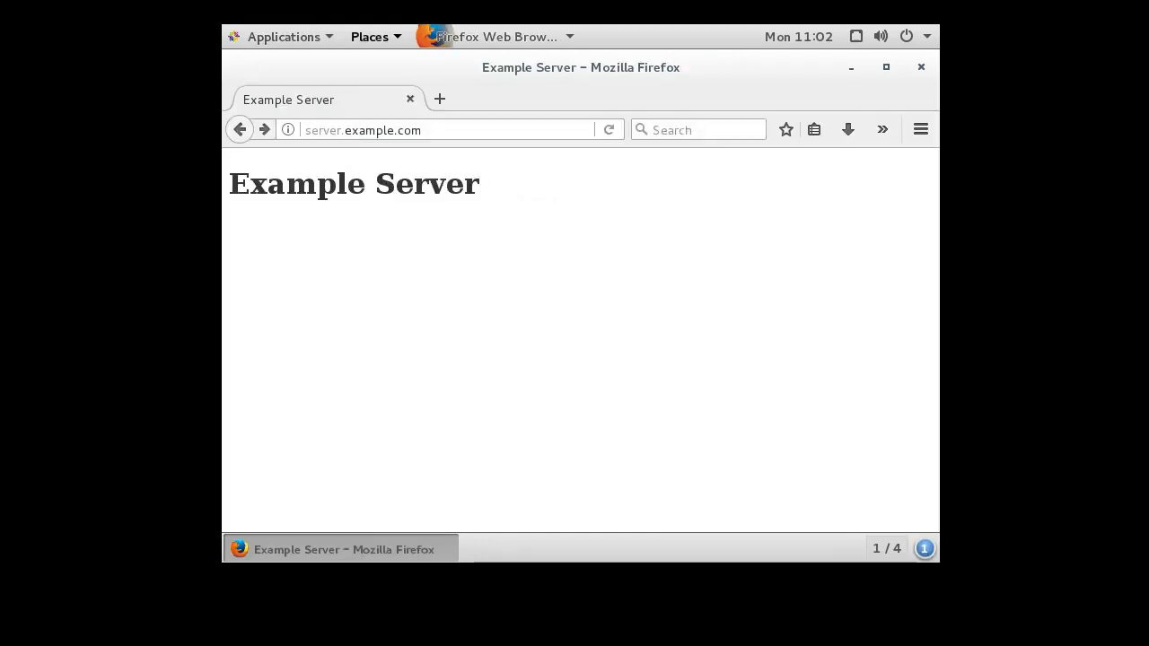
- Open server.example.com/~alice/ showing Alice's Homepage, then append index.htm to the address
click(422, 129)
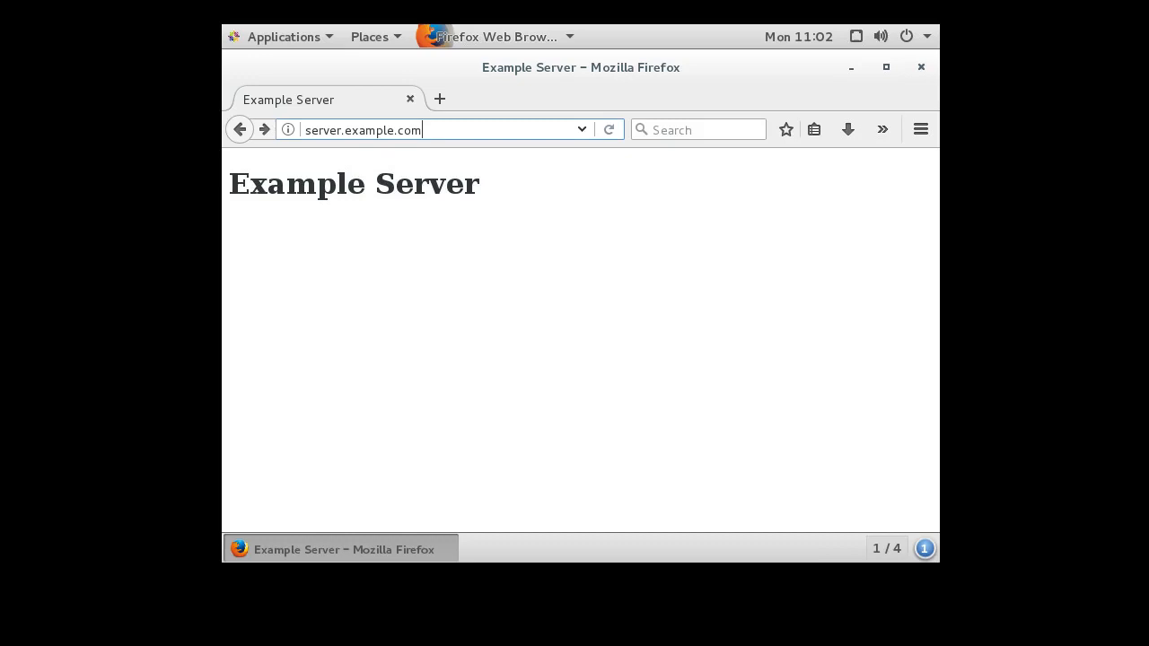
text(/~)
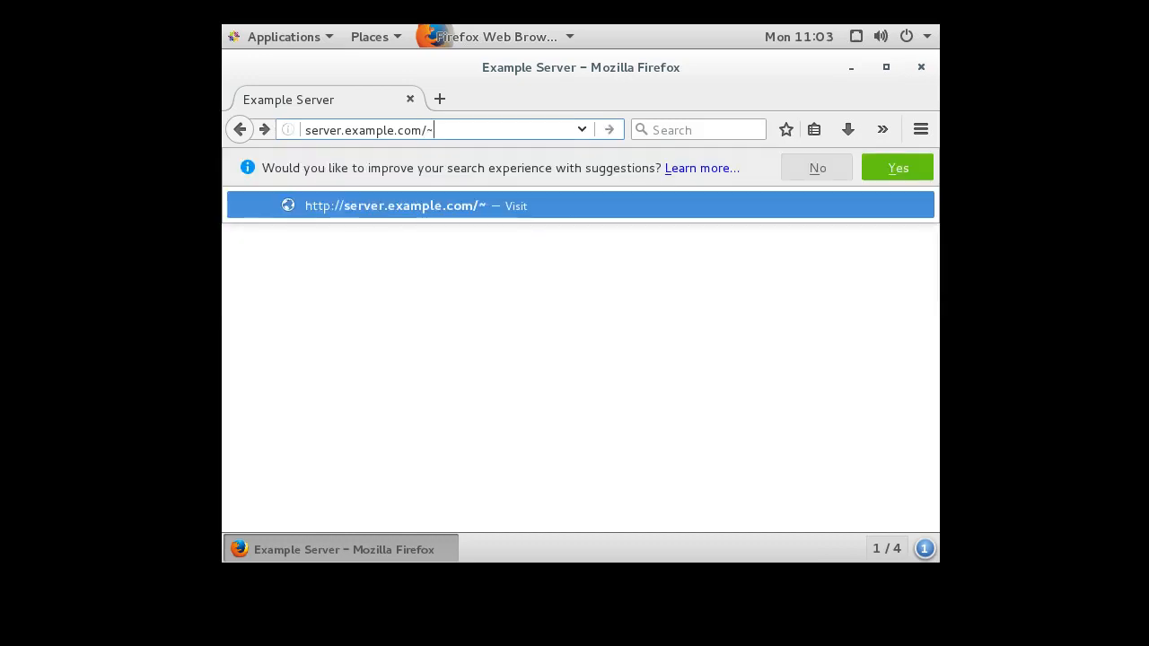
text(alice)
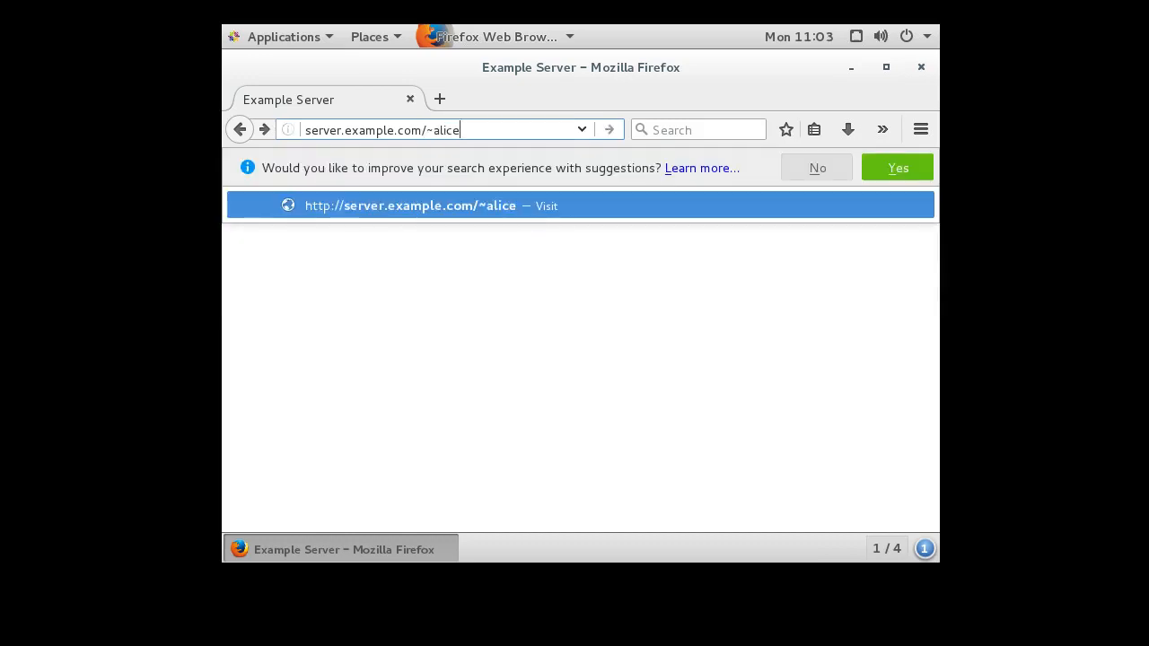
text(/)
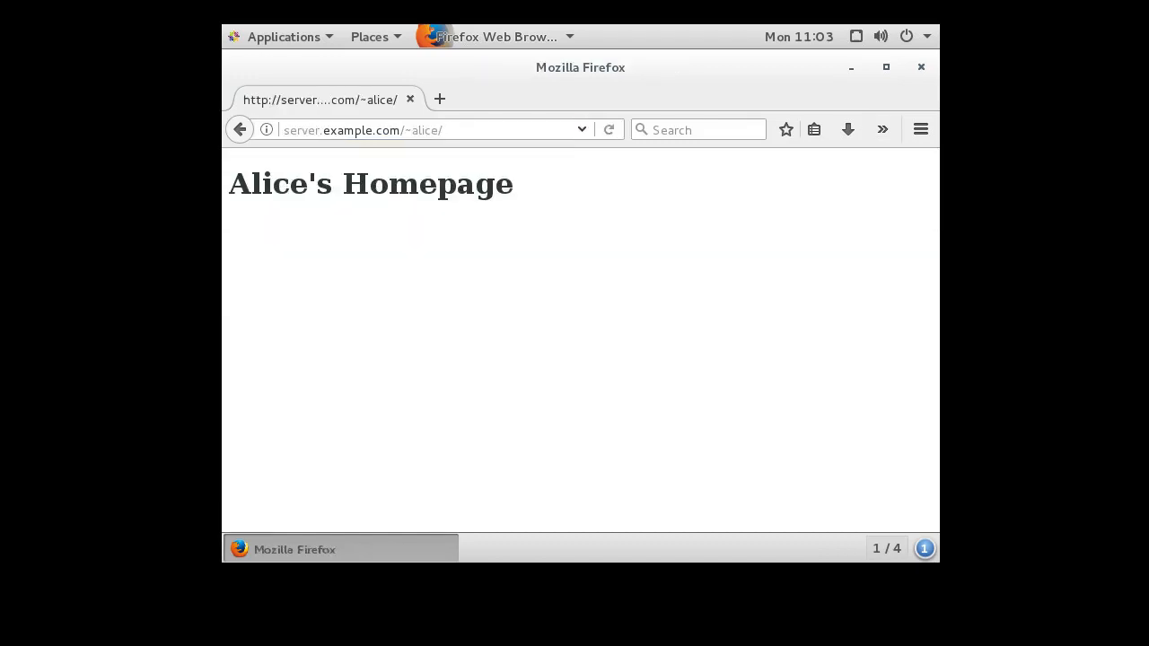
click(422, 130)
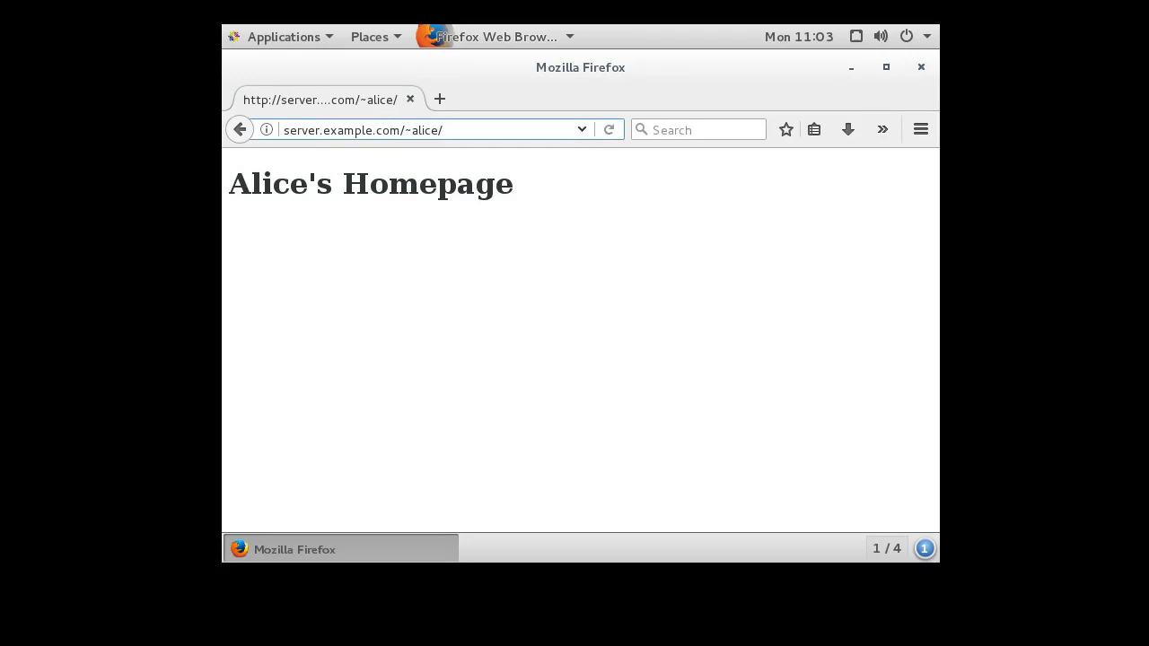
text(index.htm)
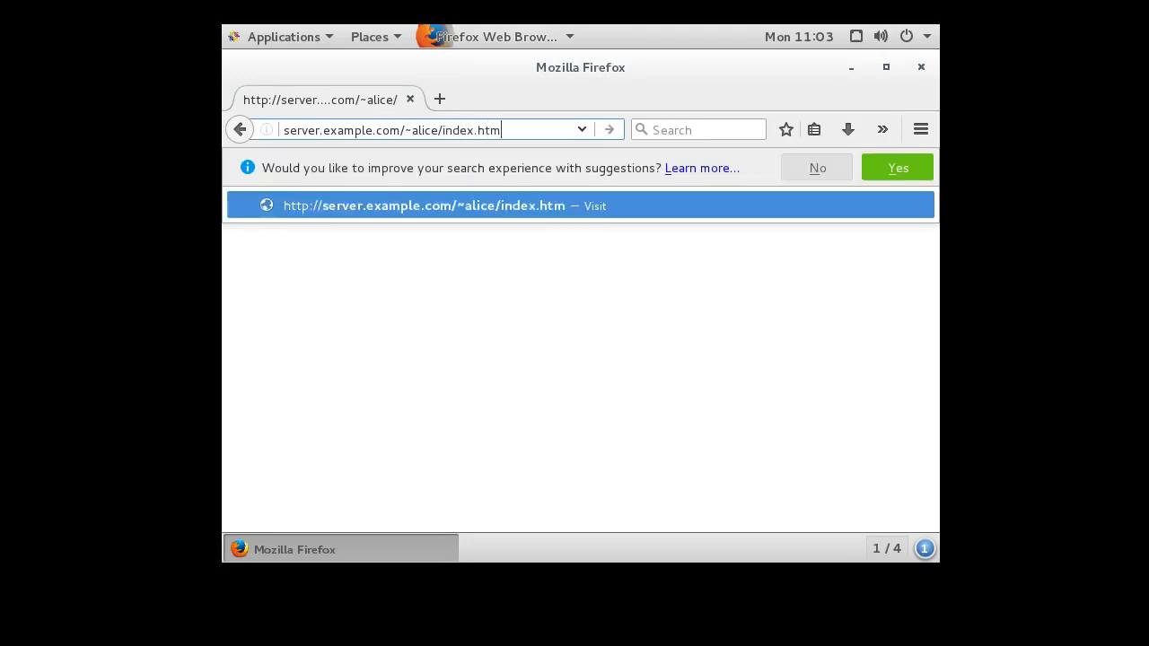